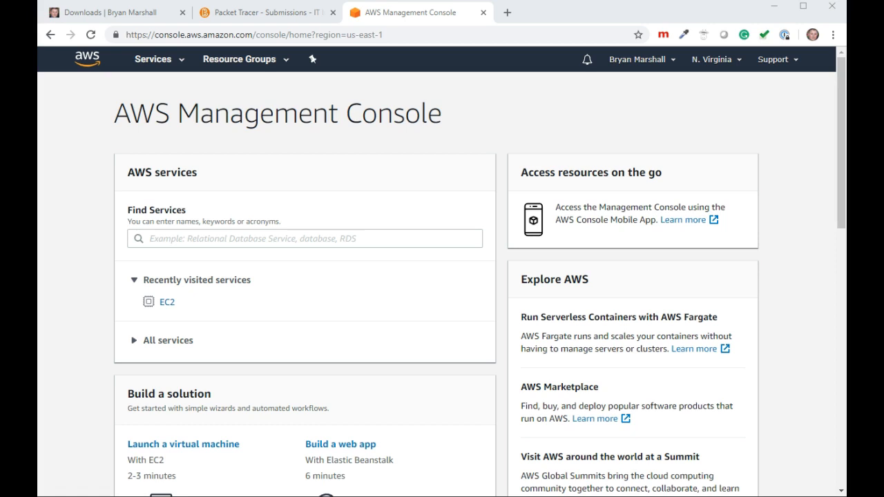
{"action": "mouse_move", "coordinate": [399, 83]}
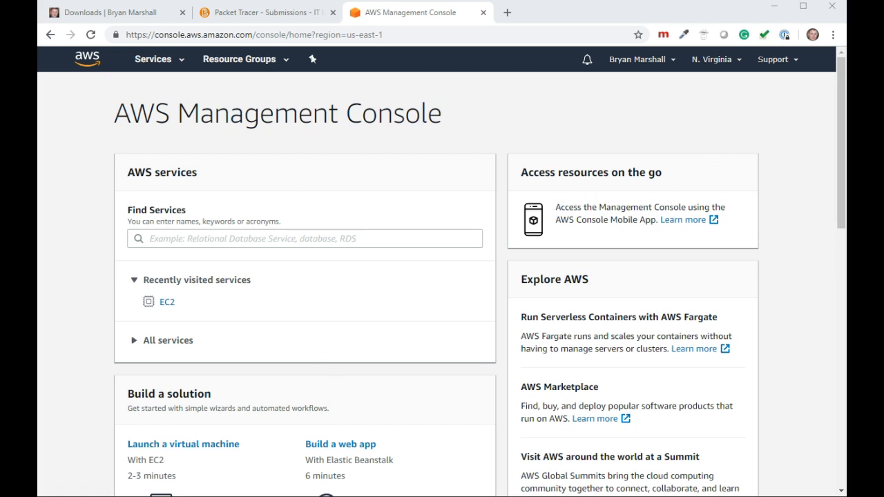
Step: Open the launch-instance wizard and scroll the Quick Start AMIs to Ubuntu Server 18.04 LTS
{"action": "left_click", "coordinate": [183, 443]}
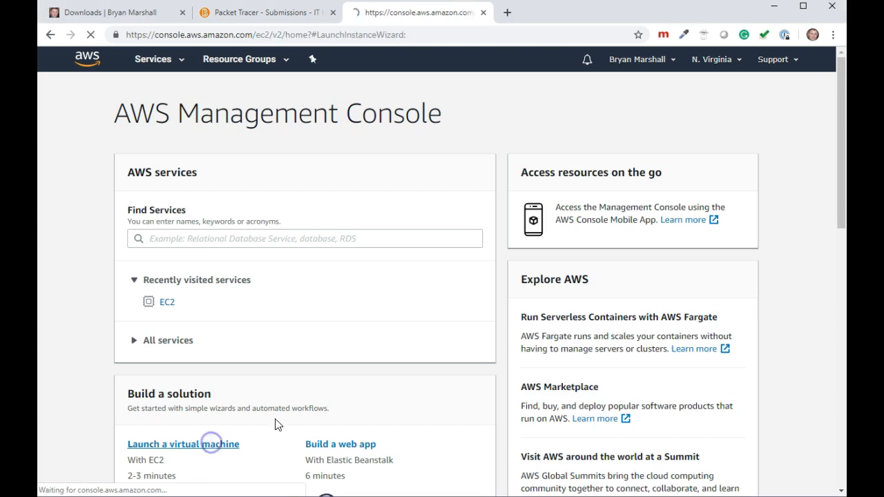
{"action": "left_click", "coordinate": [182, 444]}
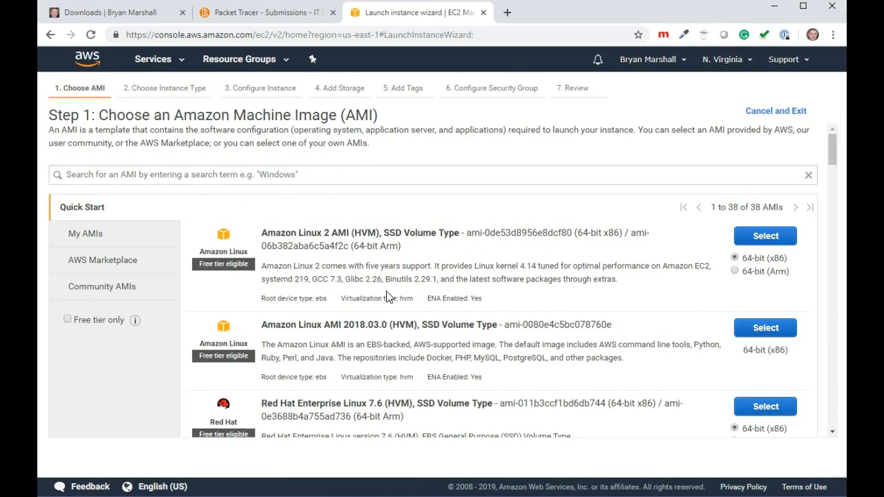
{"action": "scroll", "scroll_direction": "down", "scroll_amount": 3}
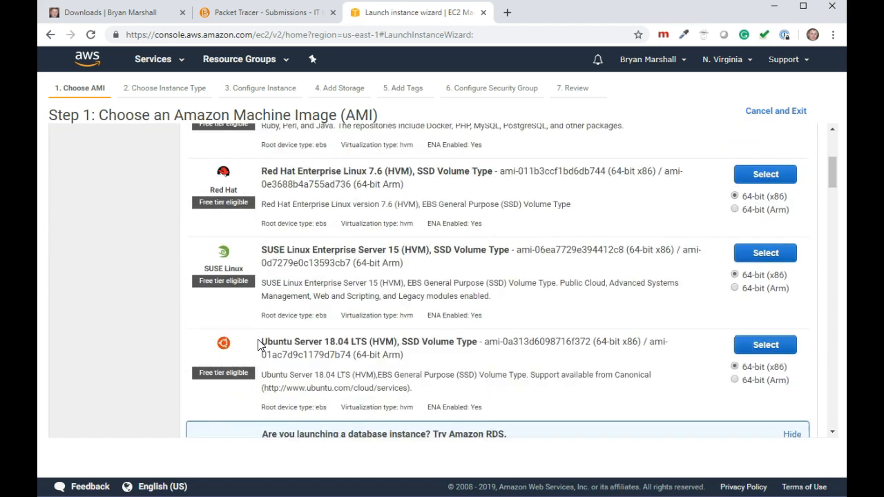
{"action": "scroll", "scroll_direction": "down", "scroll_amount": 3}
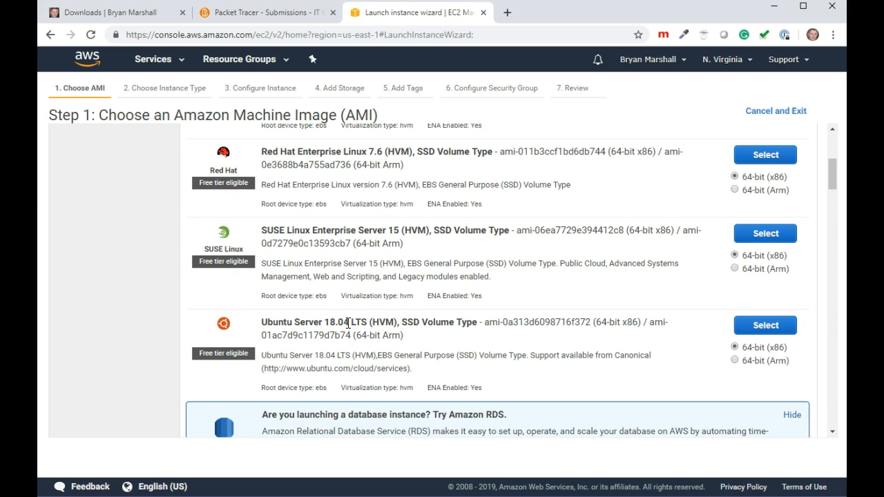
{"action": "mouse_move", "coordinate": [327, 334]}
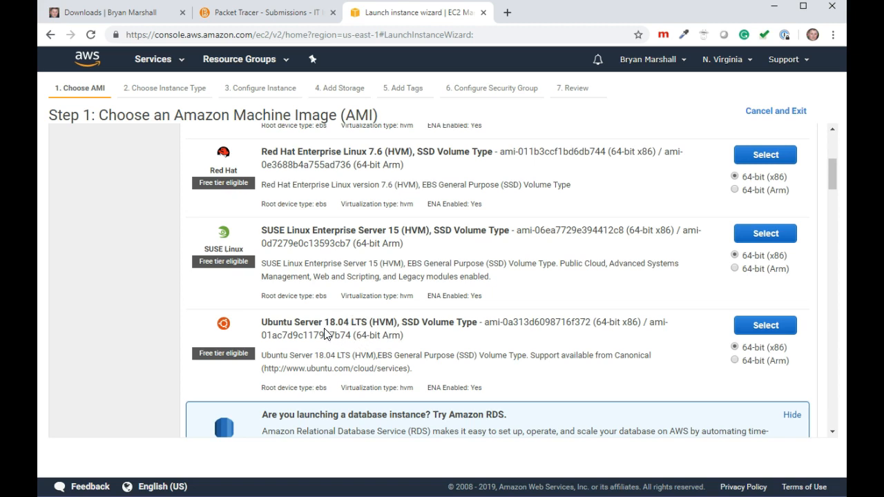
{"action": "mouse_move", "coordinate": [335, 322]}
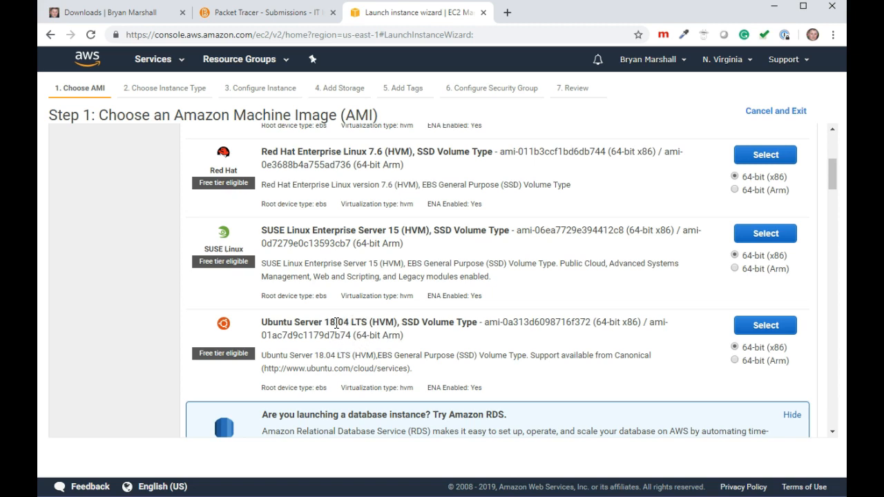
{"action": "mouse_move", "coordinate": [388, 366]}
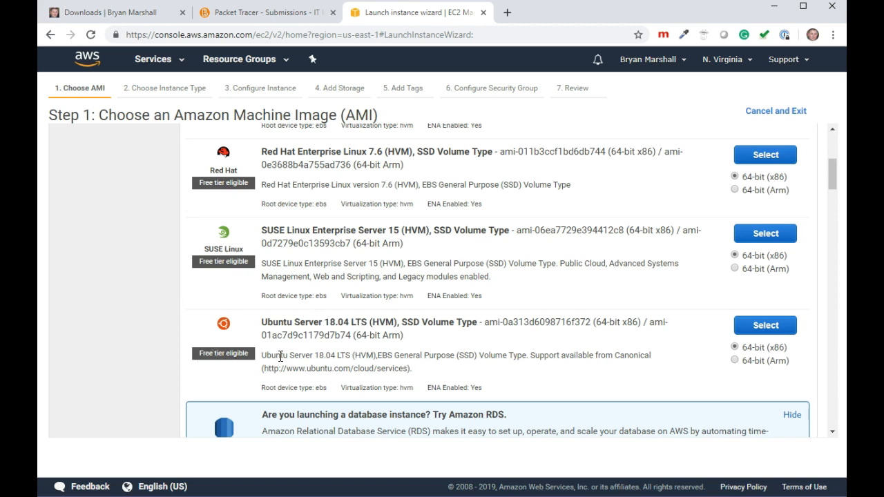
{"action": "mouse_move", "coordinate": [764, 334]}
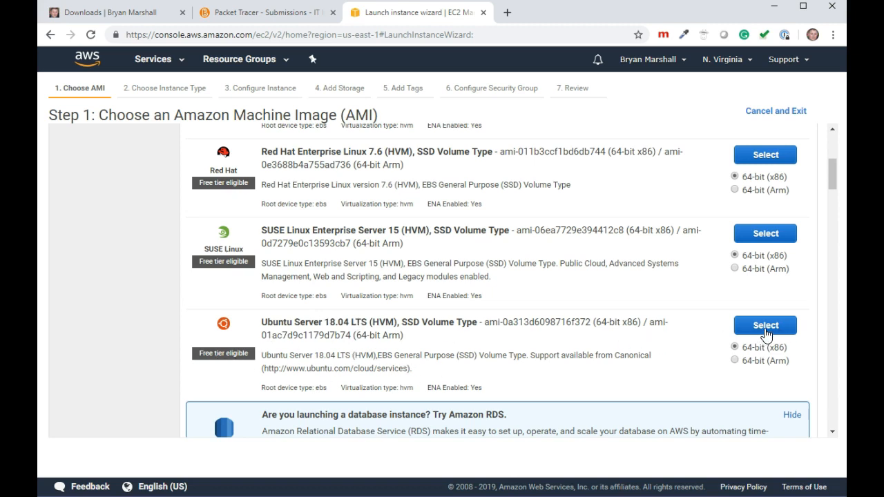
Step: Choose the Ubuntu Server 18.04 LTS image on t2.micro and jump to Review and Launch
{"action": "left_click", "coordinate": [764, 325]}
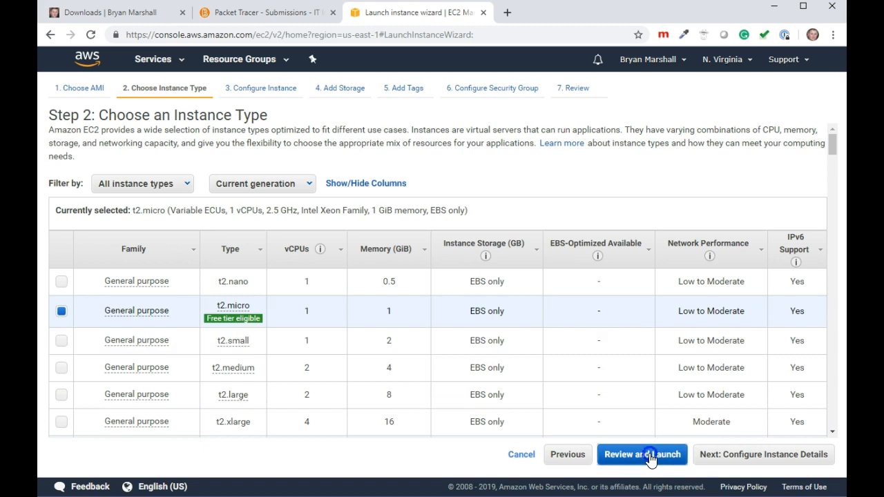
{"action": "left_click", "coordinate": [641, 455]}
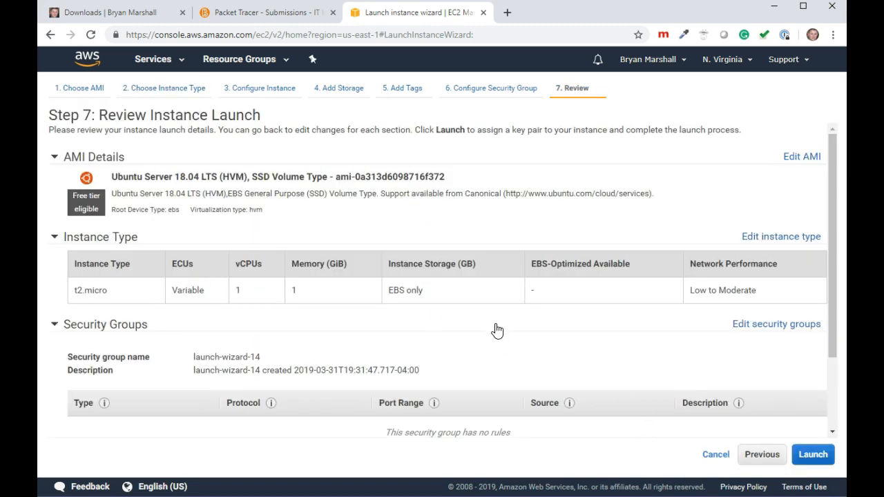
{"action": "mouse_move", "coordinate": [812, 454]}
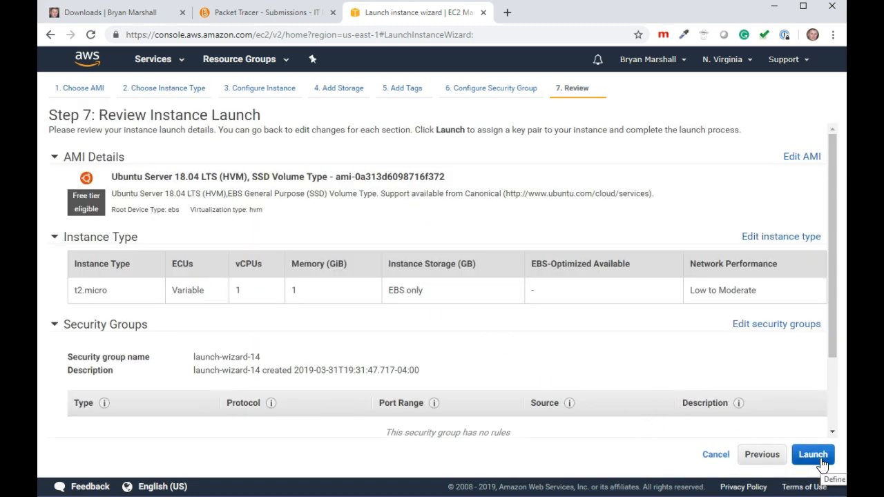
{"action": "mouse_move", "coordinate": [353, 360]}
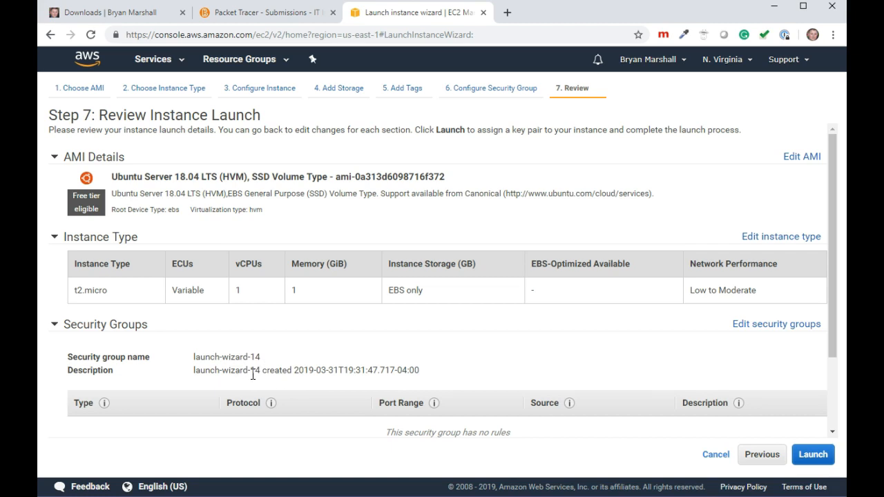
{"action": "mouse_move", "coordinate": [813, 454]}
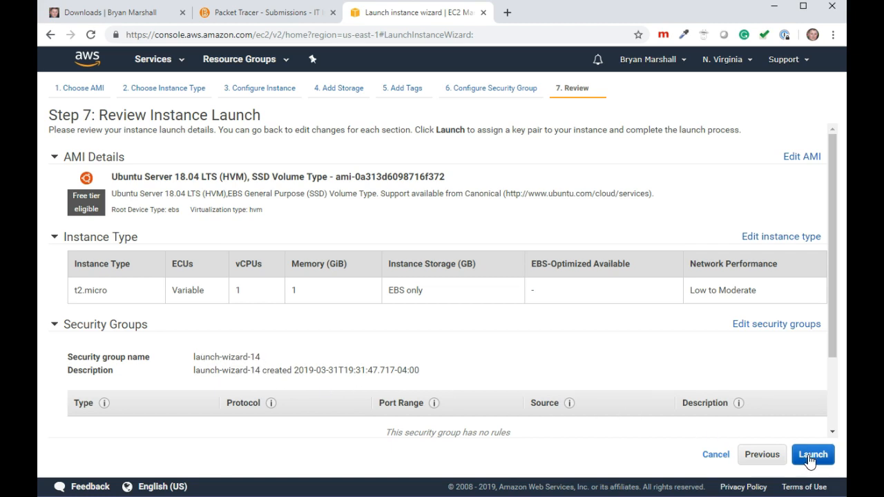
Step: At launch, create a new key pair named 'fox' and download fox.pem
{"action": "left_click", "coordinate": [813, 454]}
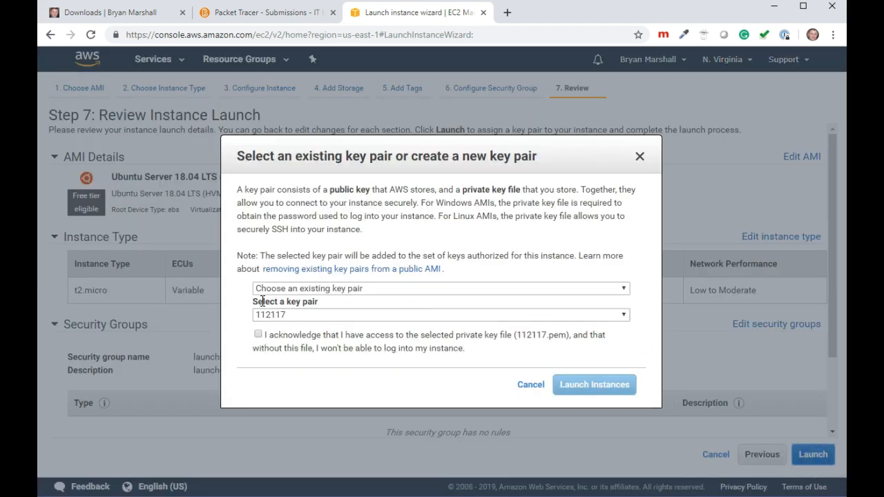
{"action": "mouse_move", "coordinate": [431, 150]}
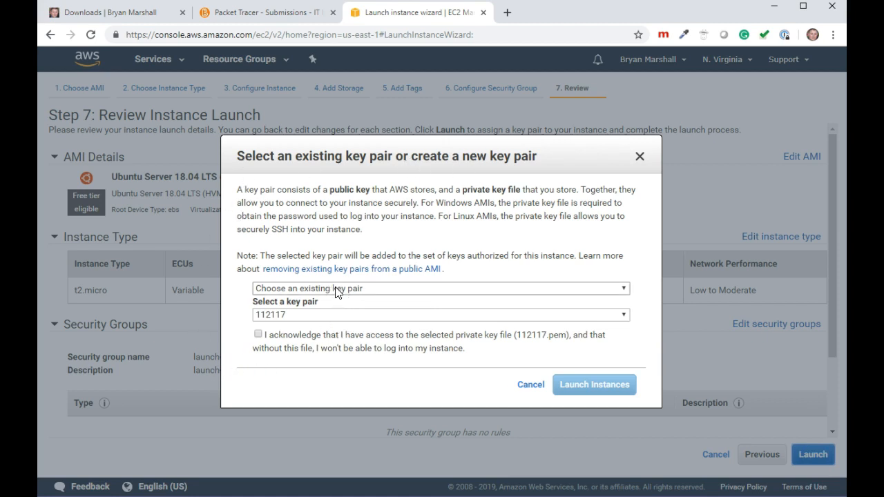
{"action": "left_click", "coordinate": [440, 288]}
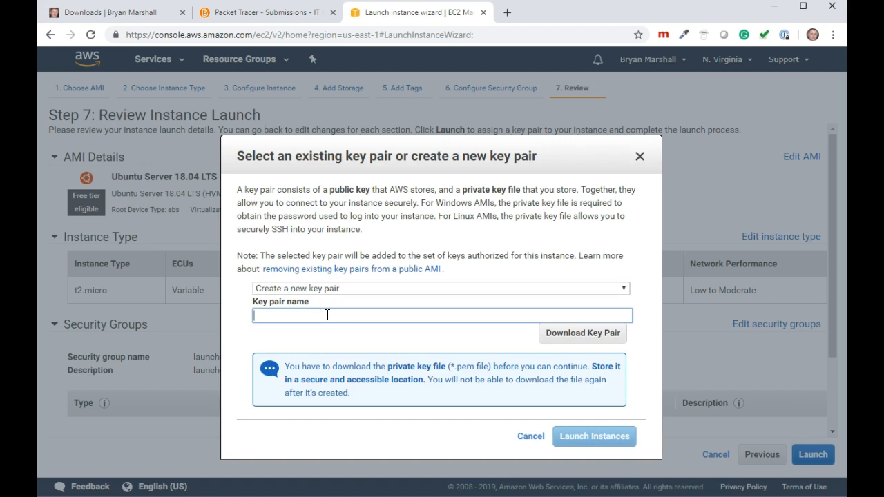
{"action": "type", "text": "fox"}
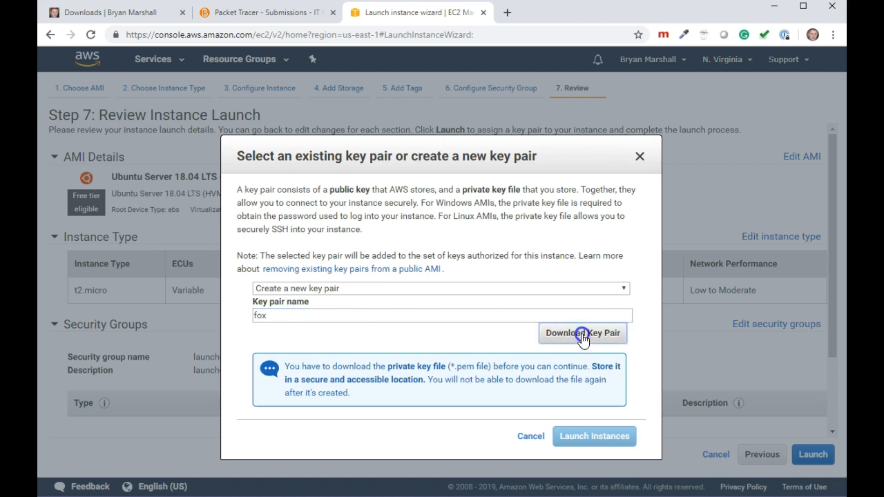
{"action": "left_click", "coordinate": [582, 333]}
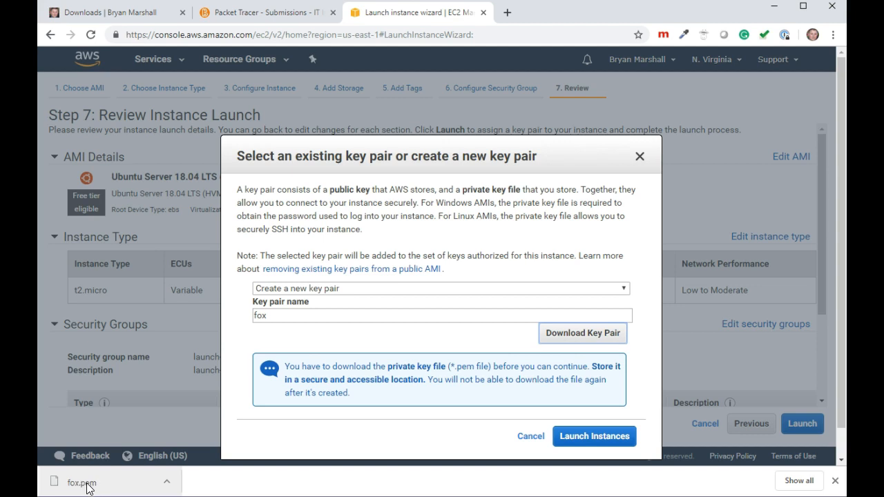
{"action": "mouse_move", "coordinate": [84, 489]}
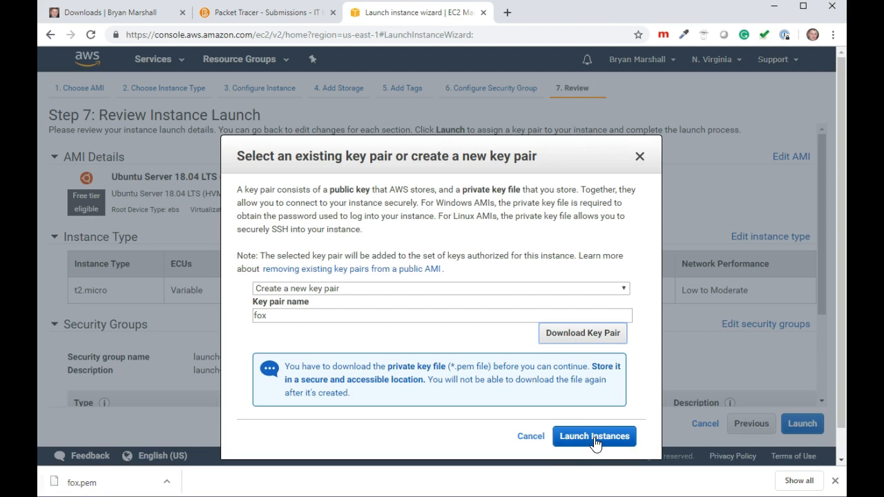
Step: Launch the instance with the fox key pair and review the Launch Status page
{"action": "left_click", "coordinate": [593, 435]}
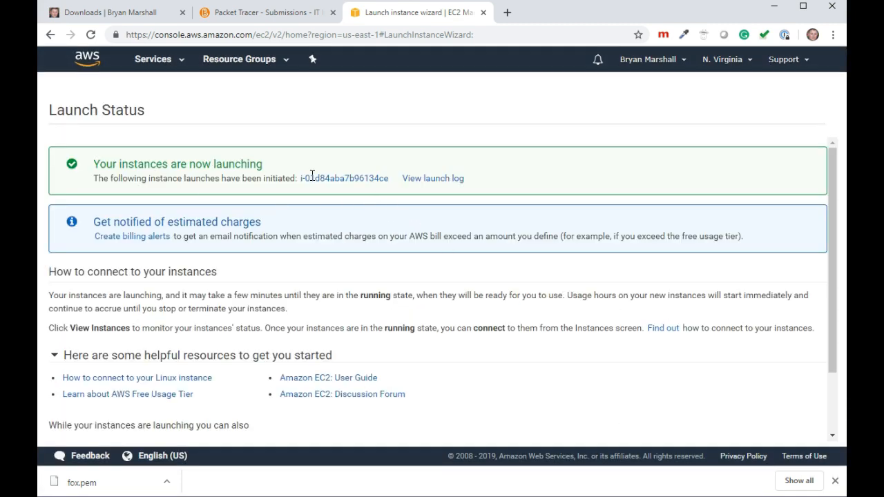
{"action": "mouse_move", "coordinate": [205, 287]}
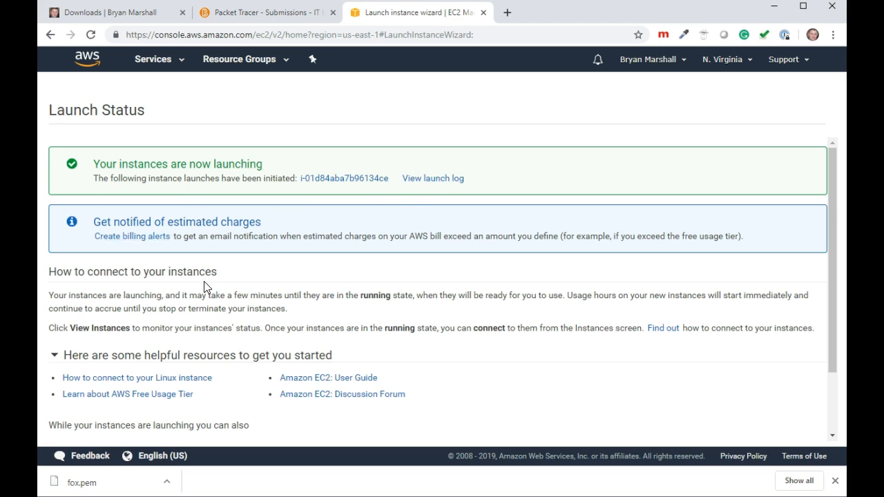
{"action": "scroll", "scroll_direction": "down", "scroll_amount": 3}
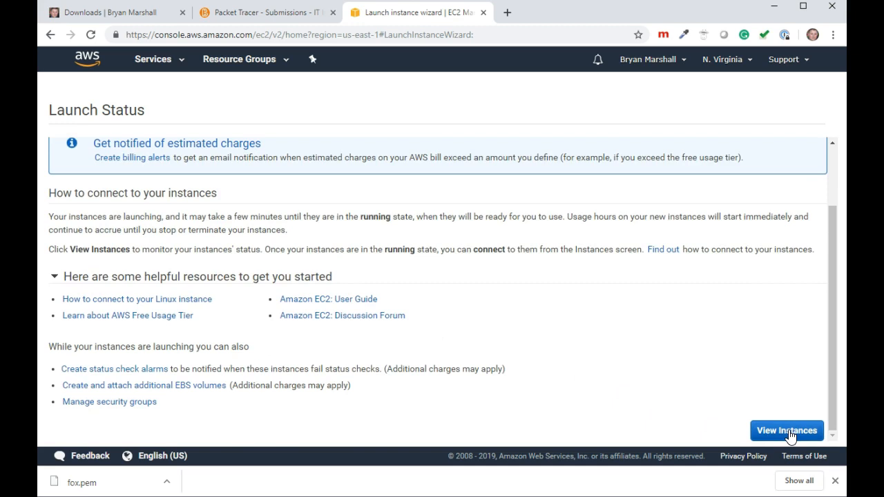
Step: Select the new instance and view its public IP 3.86.92.5 and security group
{"action": "left_click", "coordinate": [786, 431]}
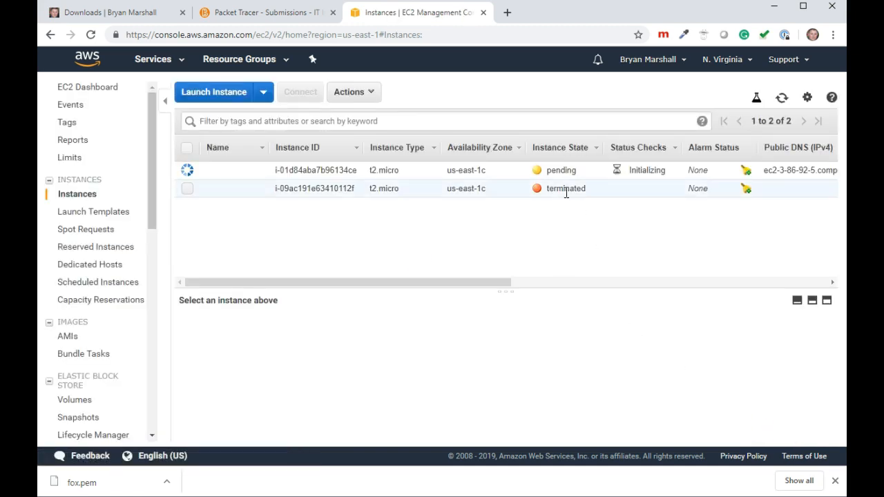
{"action": "mouse_move", "coordinate": [623, 195]}
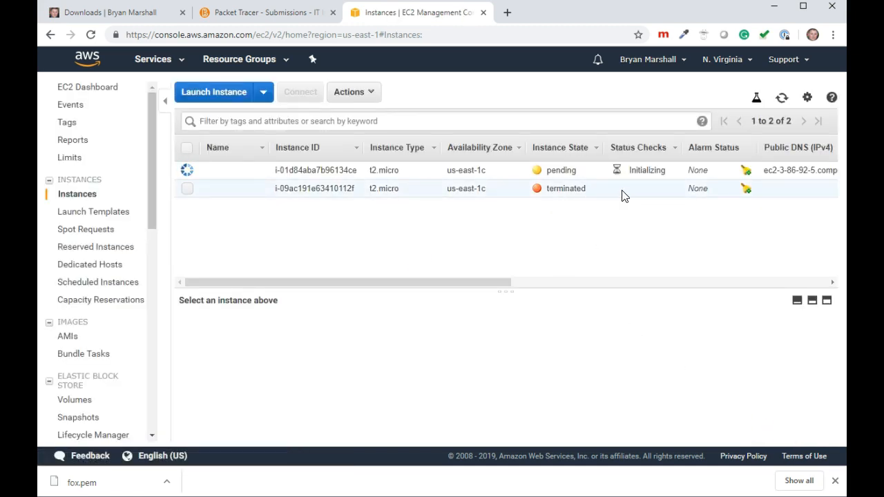
{"action": "mouse_move", "coordinate": [608, 190]}
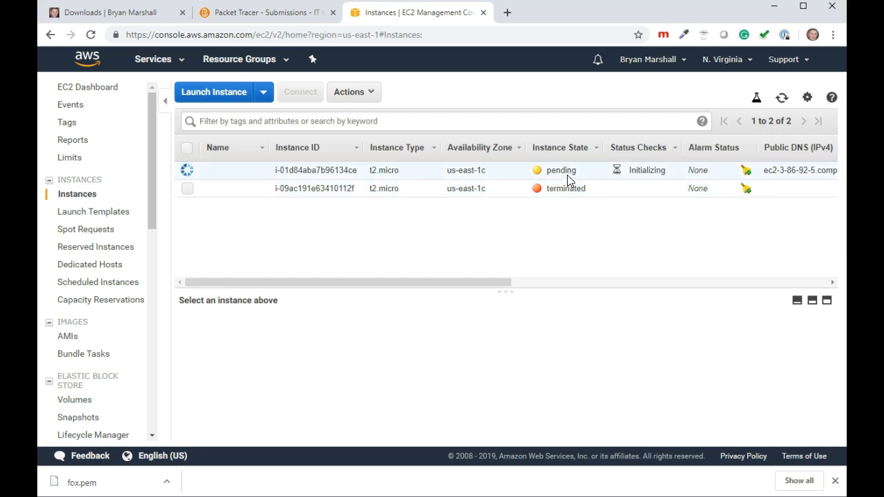
{"action": "left_click", "coordinate": [315, 171]}
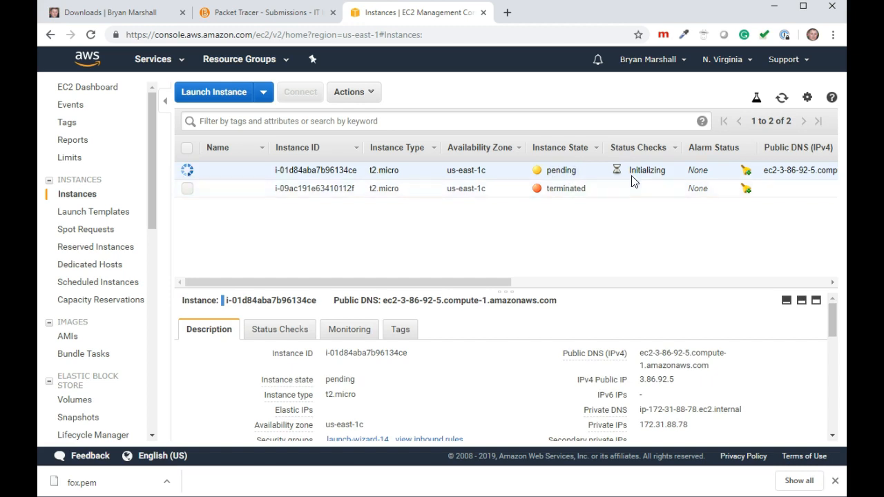
{"action": "mouse_move", "coordinate": [642, 381]}
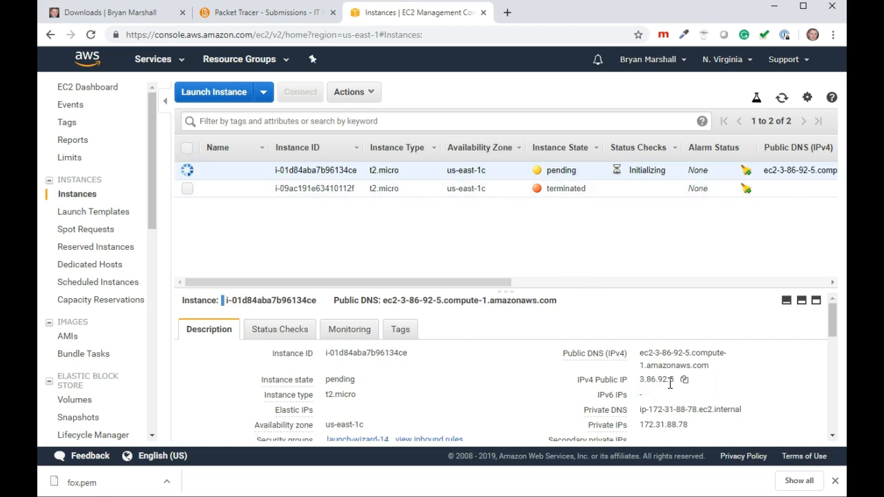
{"action": "scroll", "scroll_direction": "down", "scroll_amount": 3}
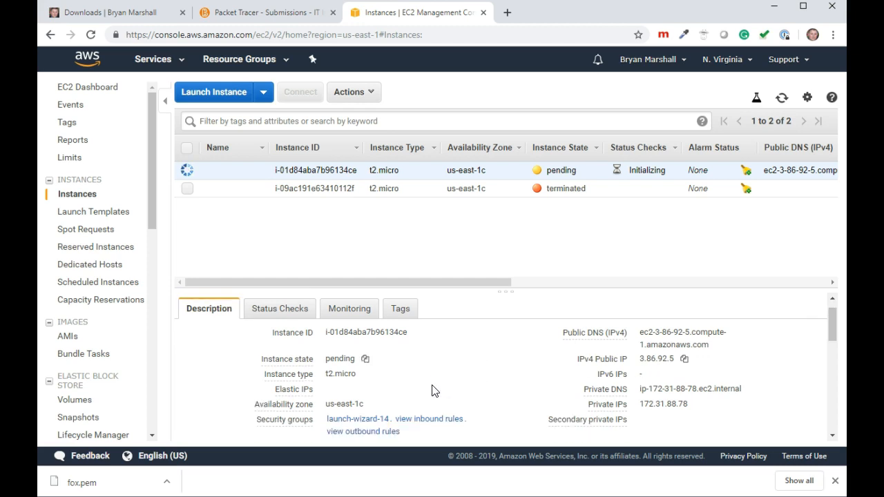
{"action": "scroll", "scroll_direction": "down", "scroll_amount": 3}
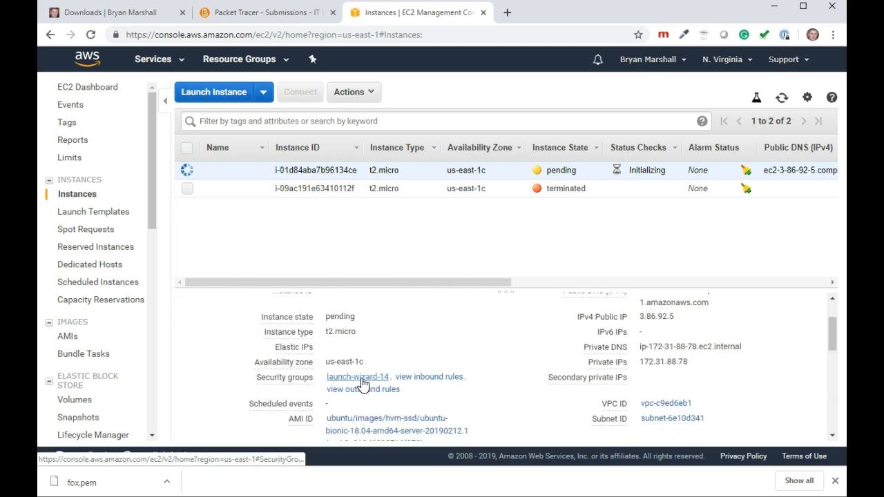
Step: Show launch-wizard-14's inbound rules, including SSH on port 22 from 0.0.0.0/0
{"action": "left_click", "coordinate": [357, 376]}
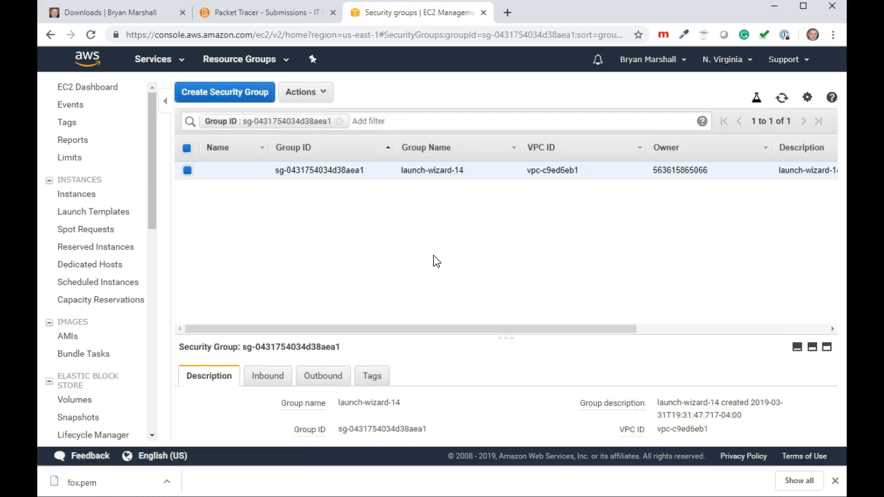
{"action": "left_click", "coordinate": [268, 375]}
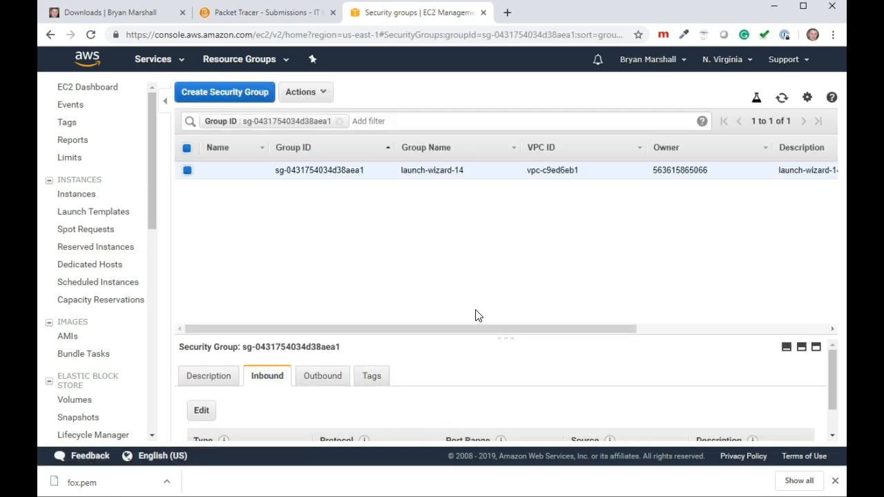
{"action": "scroll", "scroll_direction": "down", "scroll_amount": 3}
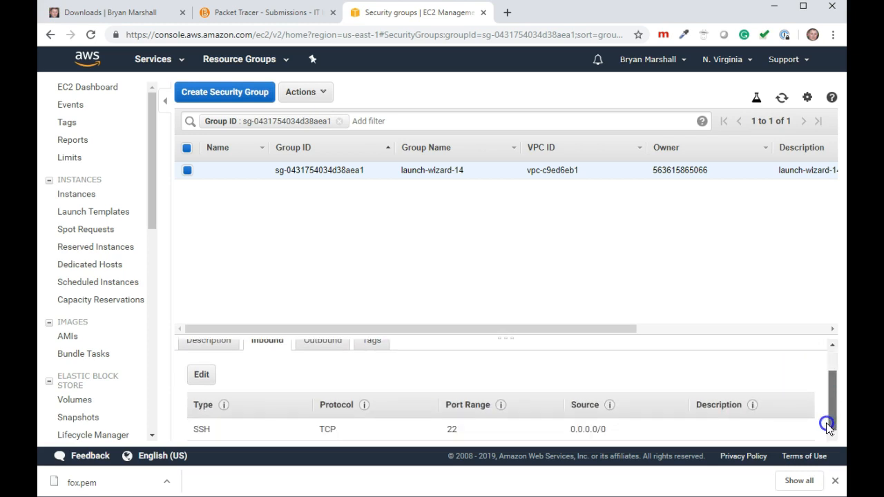
{"action": "mouse_move", "coordinate": [487, 430]}
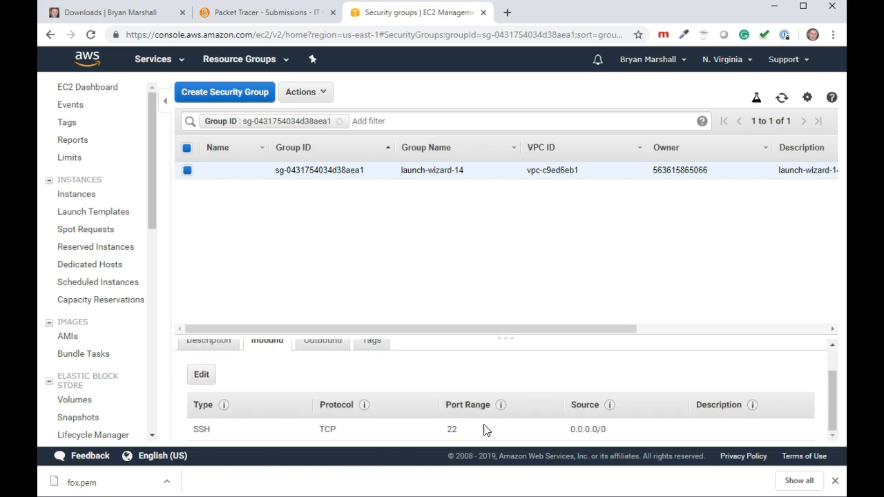
{"action": "mouse_move", "coordinate": [367, 429]}
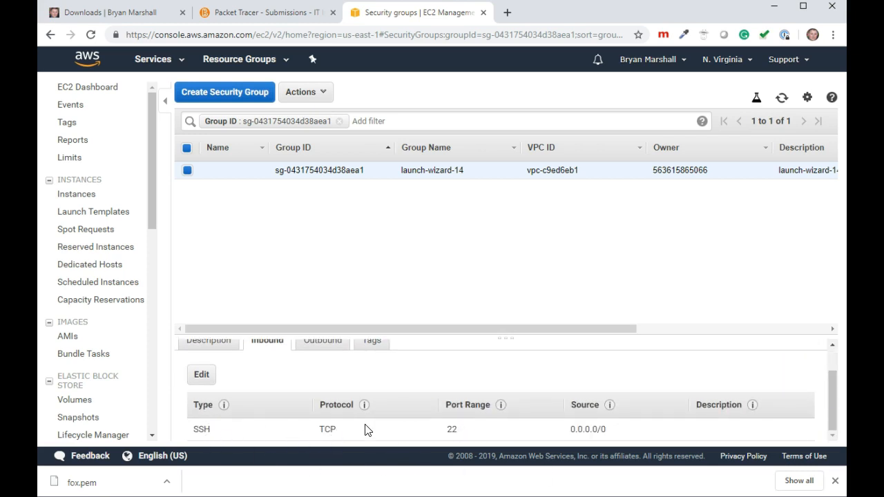
{"action": "mouse_move", "coordinate": [540, 399]}
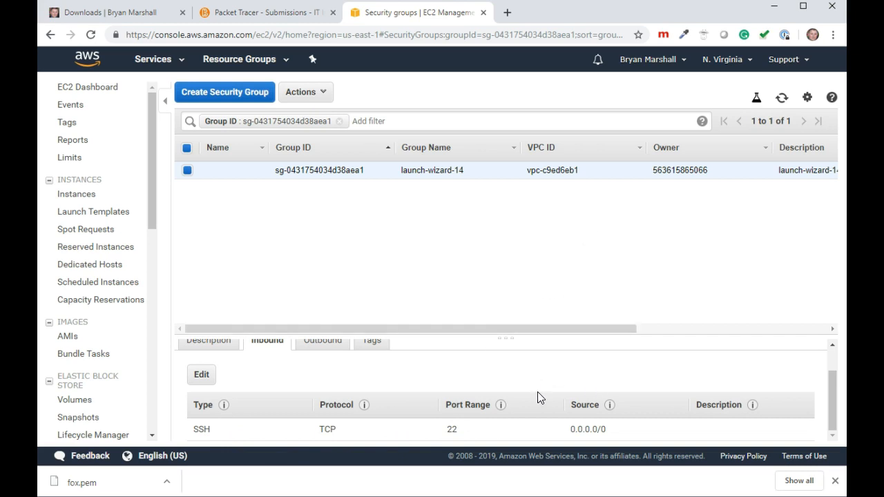
{"action": "mouse_move", "coordinate": [274, 442]}
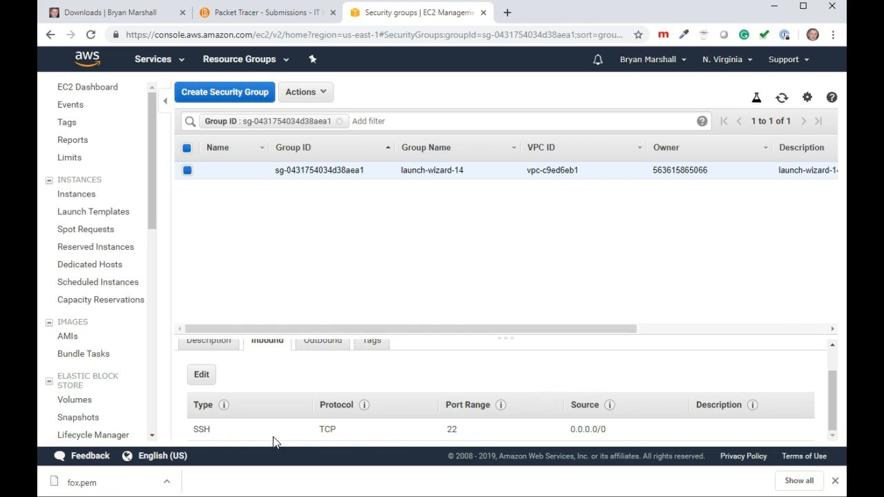
{"action": "mouse_move", "coordinate": [556, 265]}
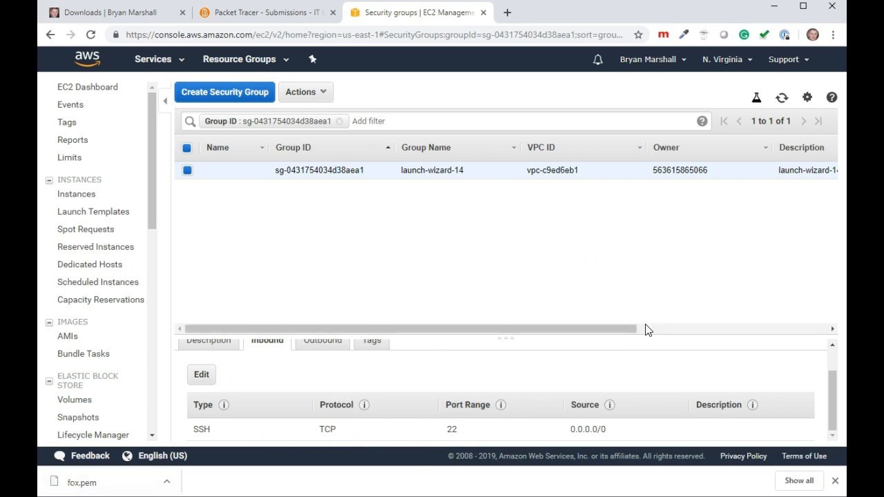
Step: Go back to Instances, where i-01d84aba7b96134ce now shows running
{"action": "left_click", "coordinate": [76, 194]}
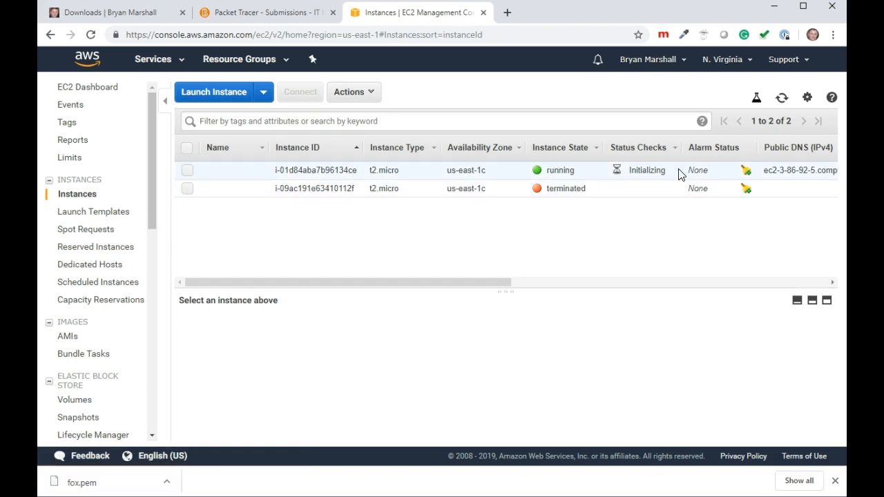
{"action": "mouse_move", "coordinate": [643, 181]}
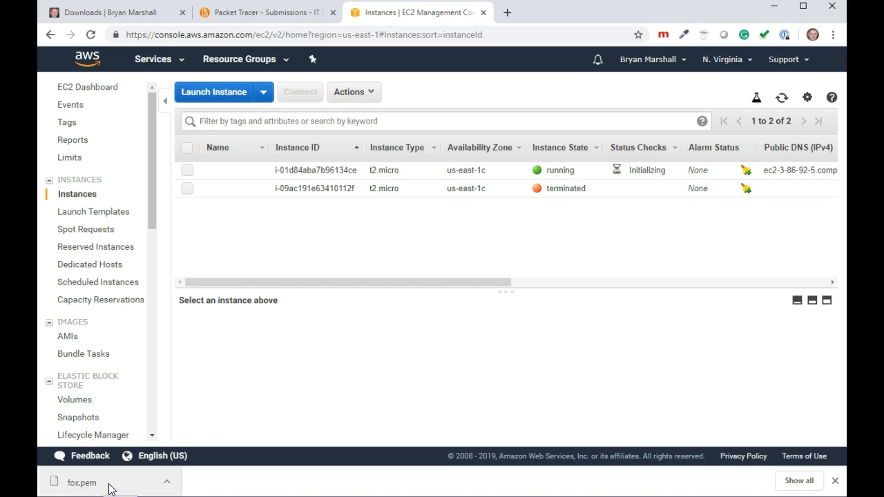
{"action": "mouse_move", "coordinate": [590, 231]}
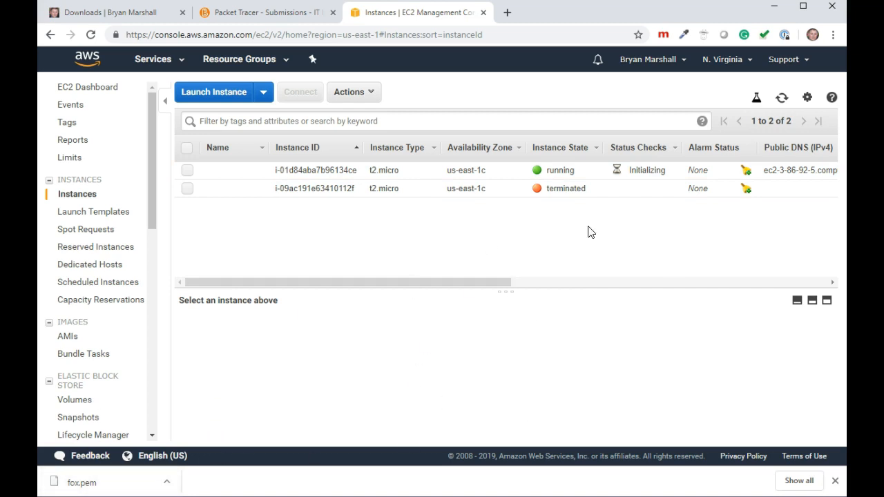
{"action": "mouse_move", "coordinate": [775, 6]}
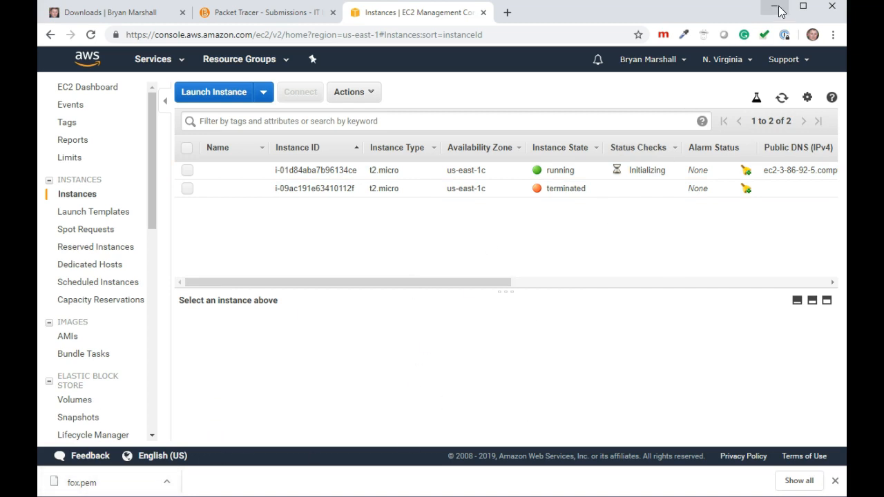
{"action": "left_click", "coordinate": [779, 6]}
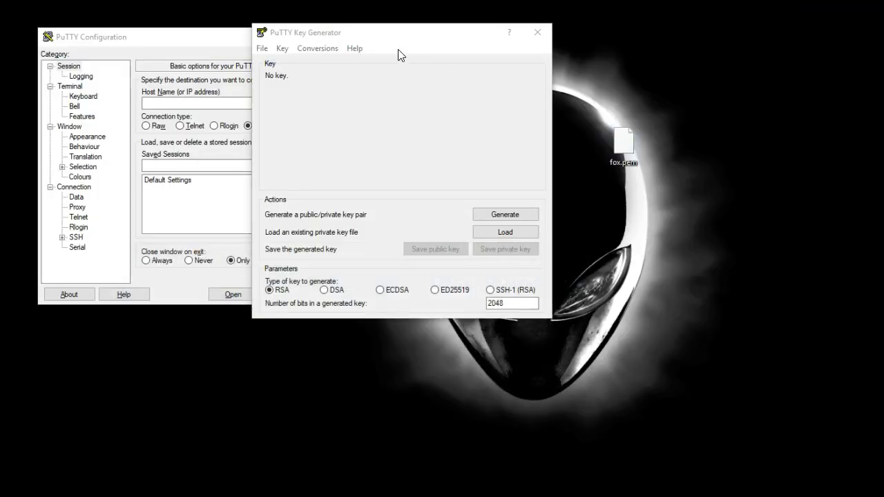
{"action": "left_click_drag", "start_coordinate": [401, 33], "coordinate": [339, 60]}
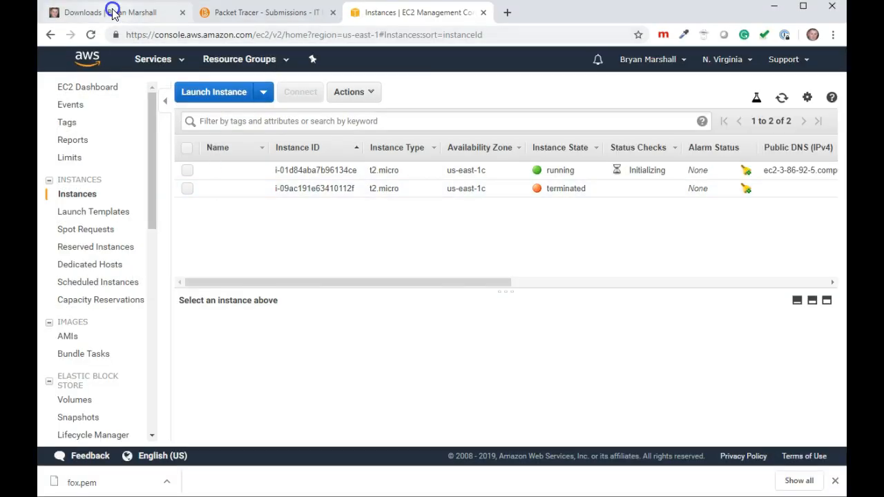
Step: From Chrome's Downloads page, open the PuTTY download site
{"action": "left_click", "coordinate": [104, 12]}
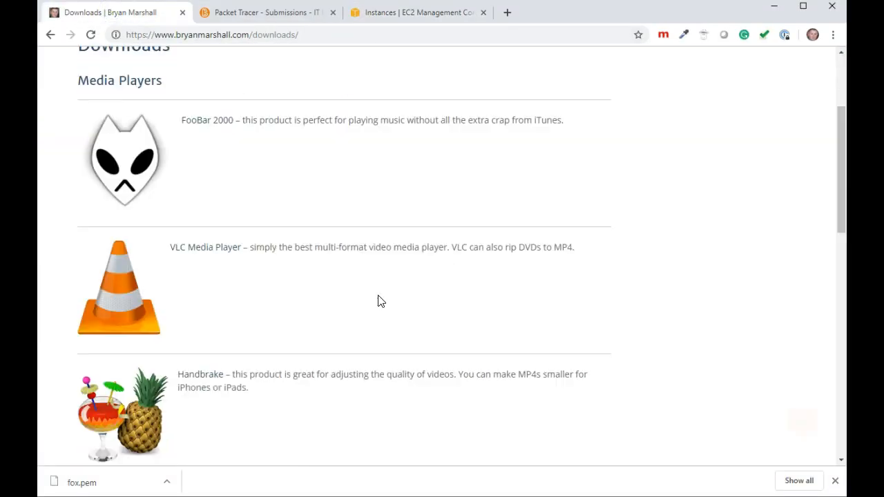
{"action": "scroll", "scroll_direction": "down", "scroll_amount": 3}
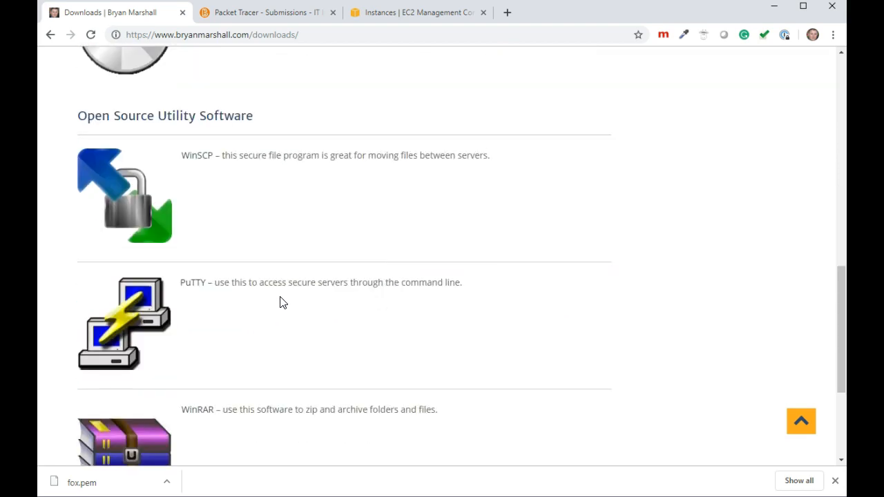
{"action": "left_click", "coordinate": [124, 323]}
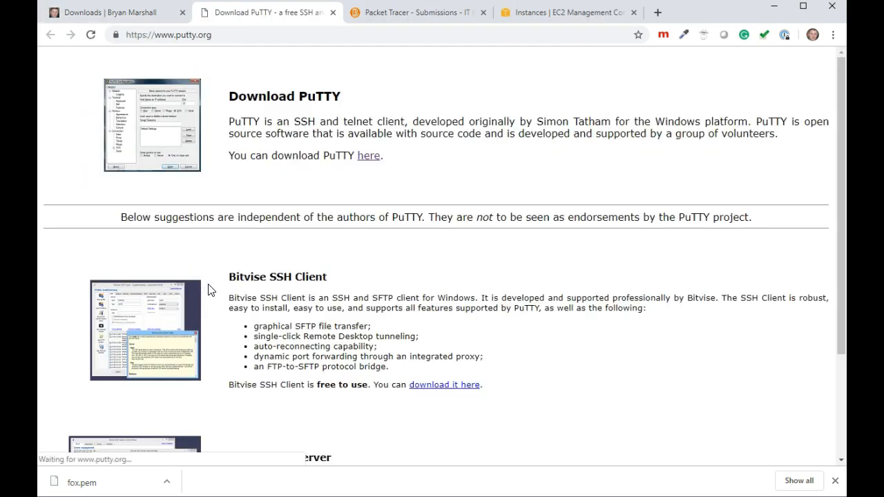
{"action": "mouse_move", "coordinate": [368, 150]}
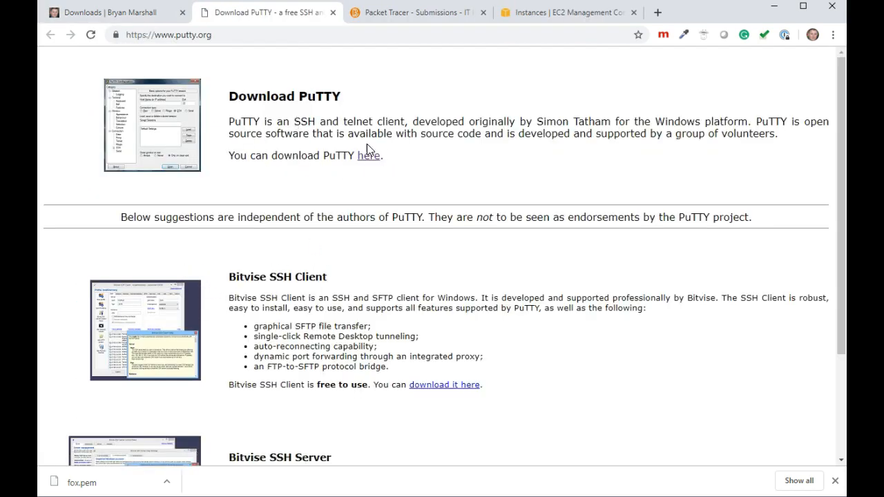
{"action": "mouse_move", "coordinate": [368, 155]}
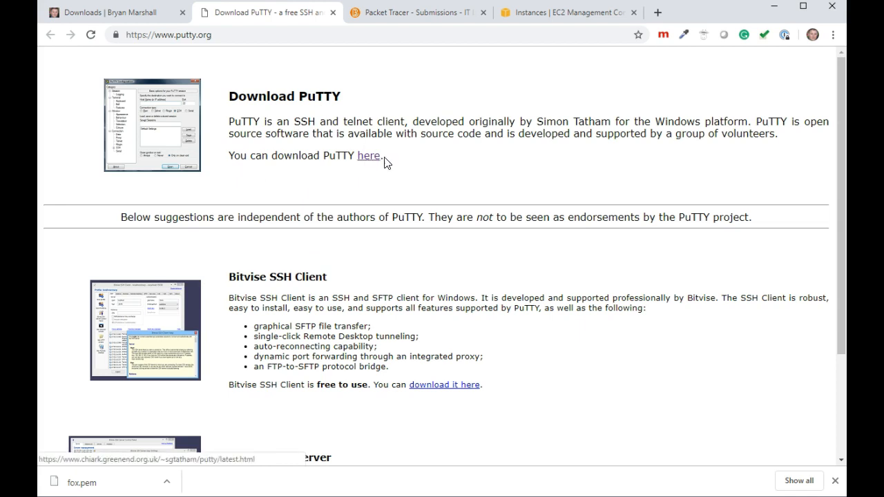
{"action": "scroll", "scroll_direction": "down", "scroll_amount": 3}
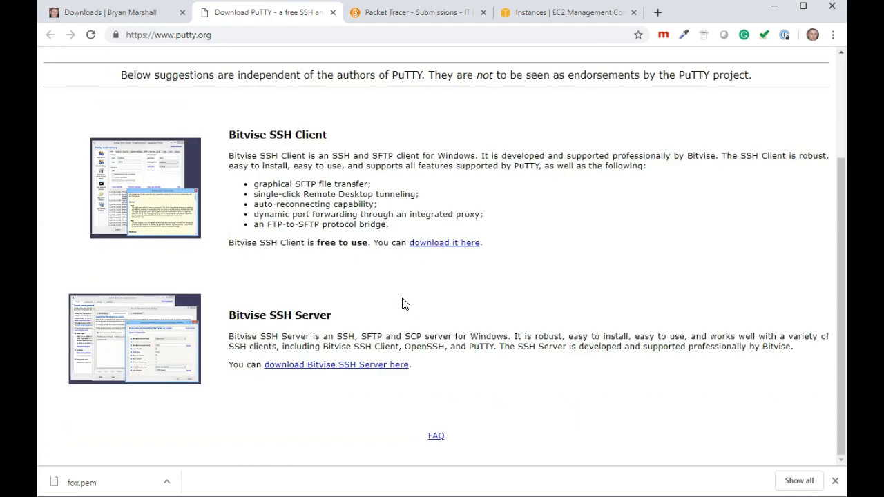
{"action": "scroll", "scroll_direction": "up", "scroll_amount": 3}
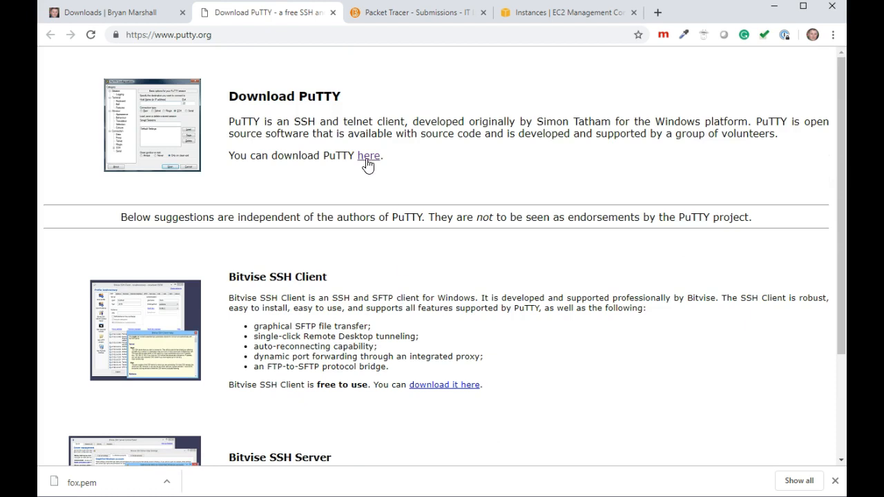
Step: Open the PuTTY 0.71 latest release page and scroll to puttygen.exe
{"action": "left_click", "coordinate": [368, 155]}
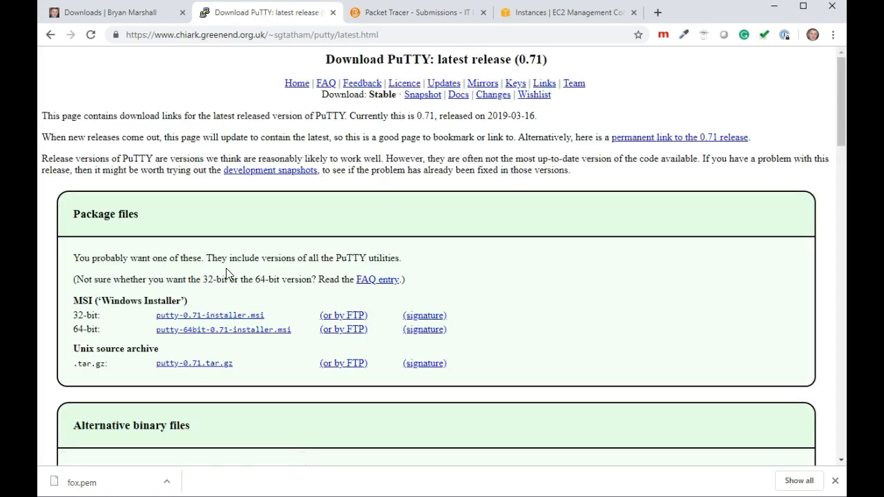
{"action": "scroll", "scroll_direction": "down", "scroll_amount": 3}
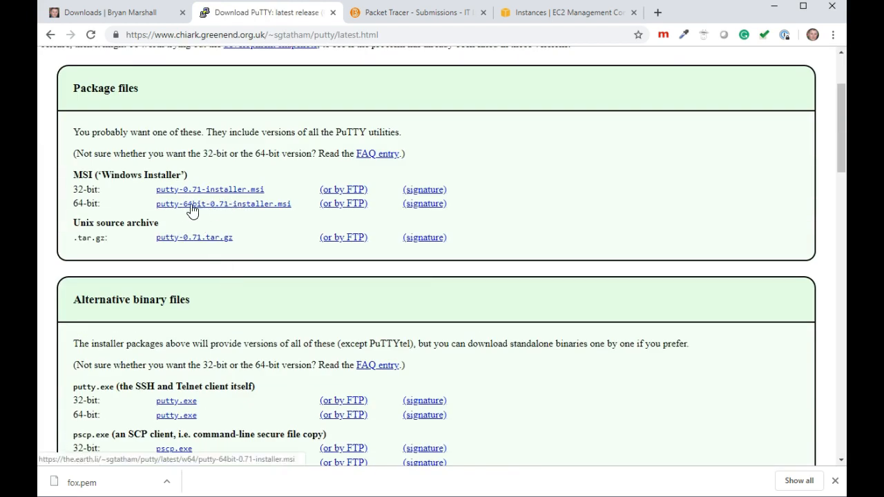
{"action": "scroll", "scroll_direction": "down", "scroll_amount": 3}
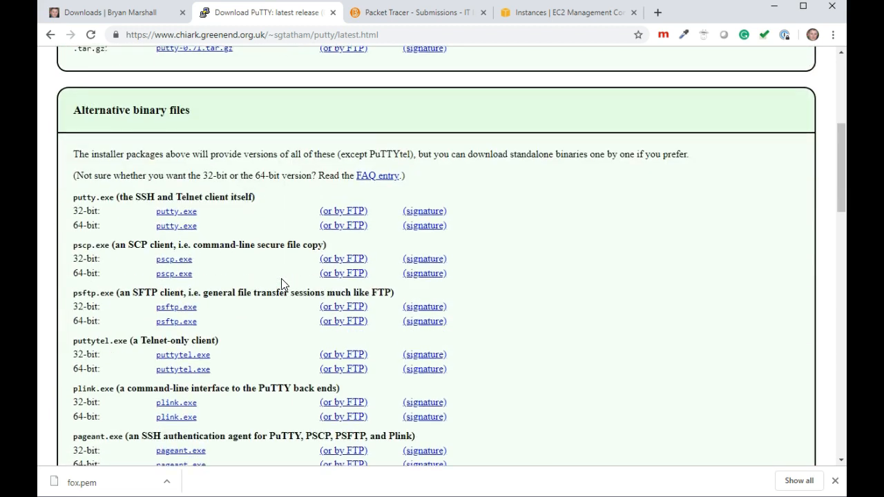
{"action": "scroll", "scroll_direction": "down", "scroll_amount": 3}
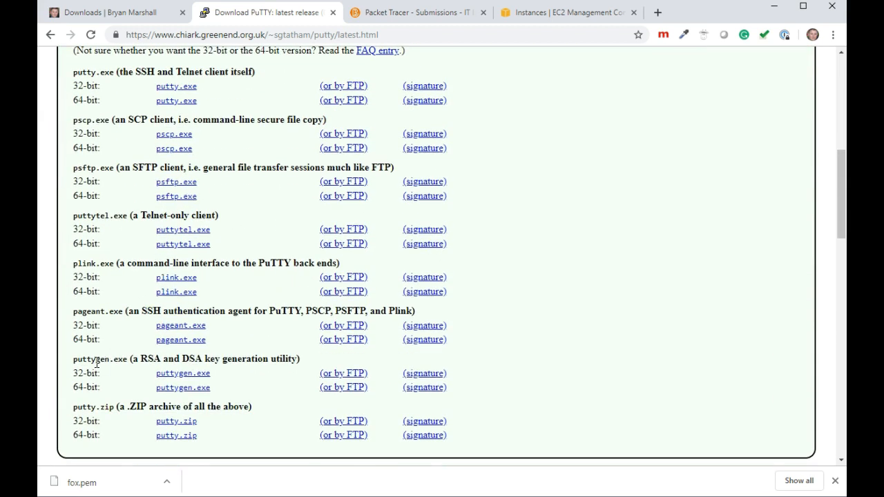
{"action": "mouse_move", "coordinate": [235, 382]}
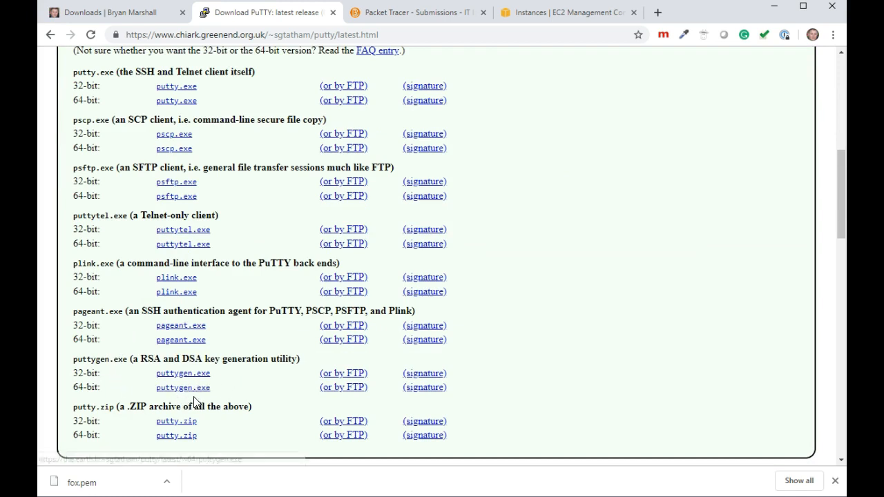
{"action": "mouse_move", "coordinate": [182, 388]}
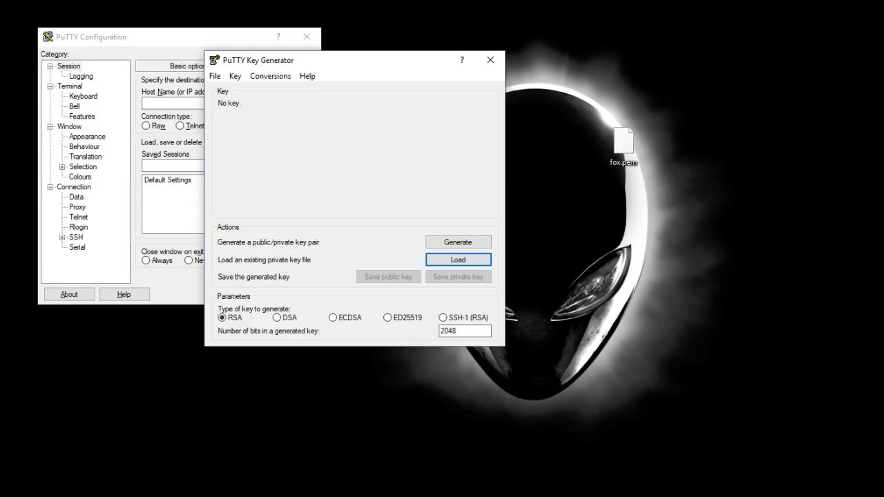
{"action": "mouse_move", "coordinate": [683, 330]}
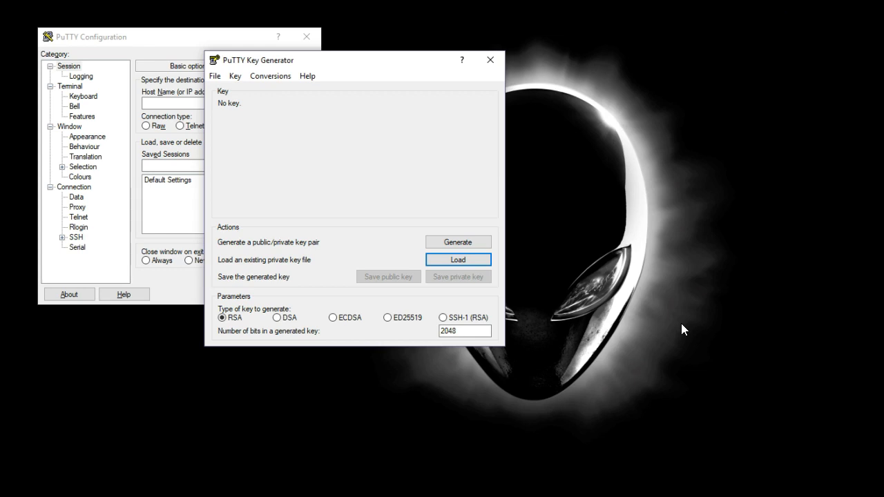
{"action": "mouse_move", "coordinate": [545, 96]}
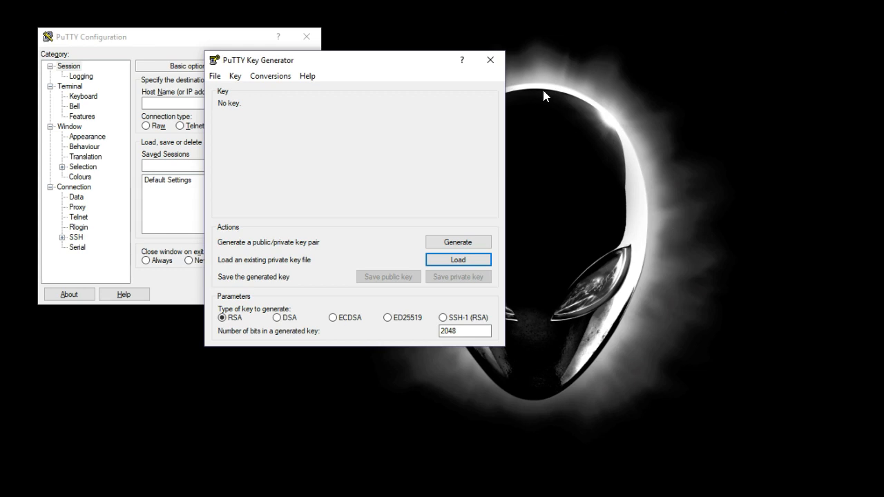
{"action": "mouse_move", "coordinate": [297, 60]}
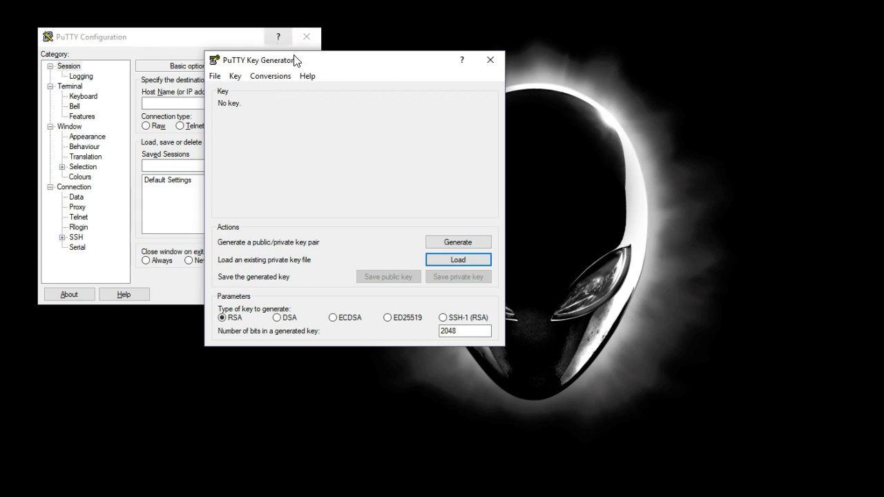
{"action": "mouse_move", "coordinate": [311, 71]}
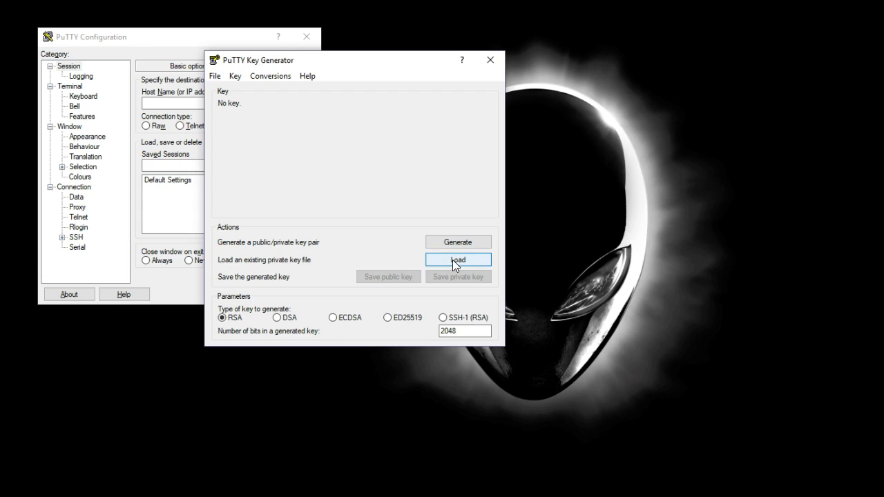
Step: Load fox.pem from Desktop\temp using the All Files (*.*) filter
{"action": "left_click", "coordinate": [457, 260]}
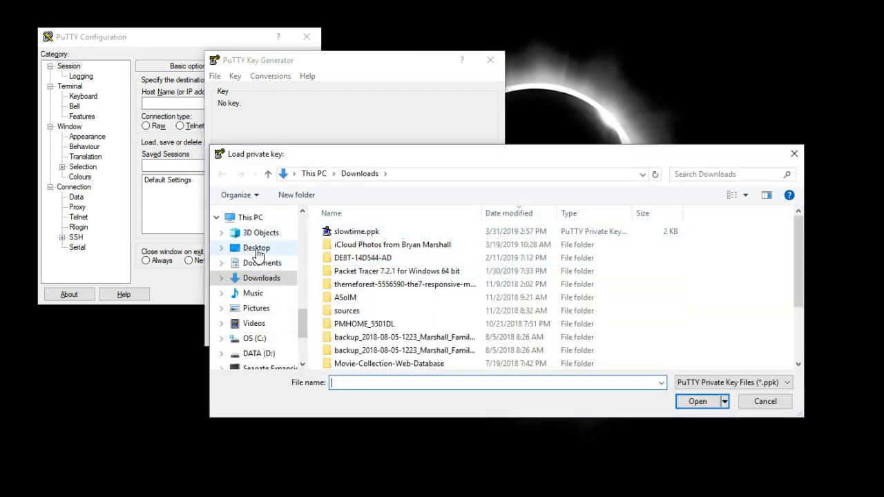
{"action": "left_click", "coordinate": [257, 247]}
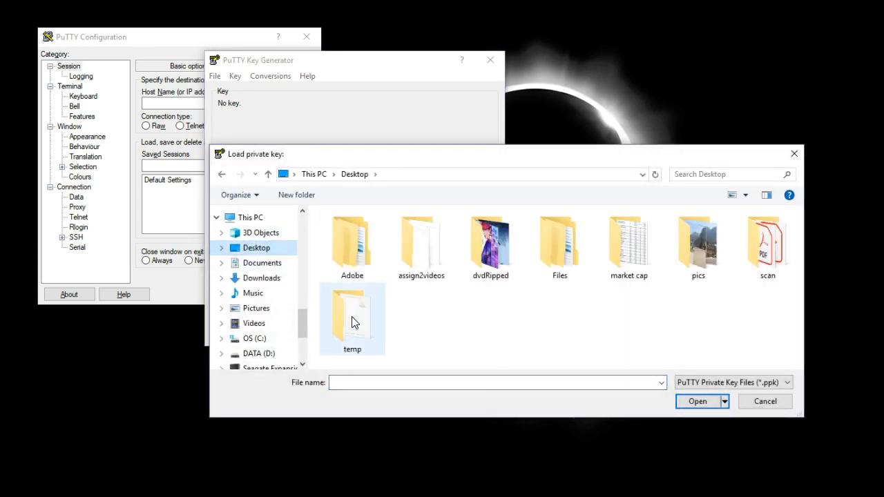
{"action": "double_click", "coordinate": [353, 314]}
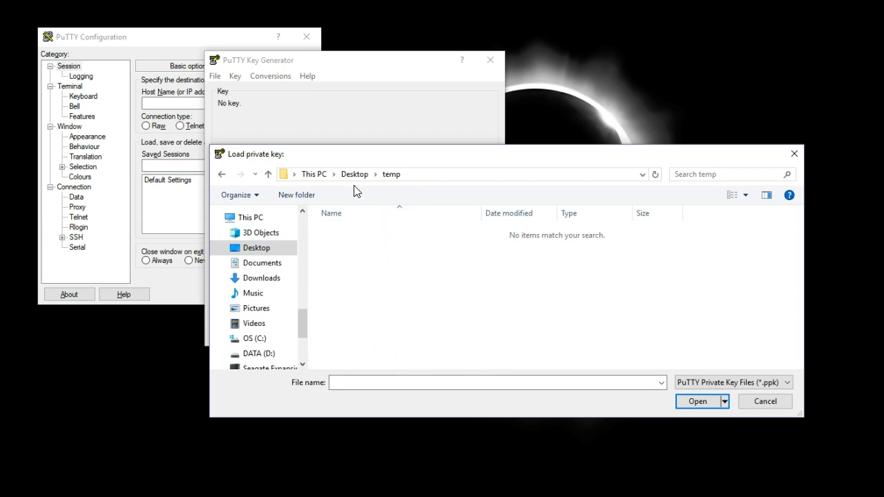
{"action": "mouse_move", "coordinate": [390, 252]}
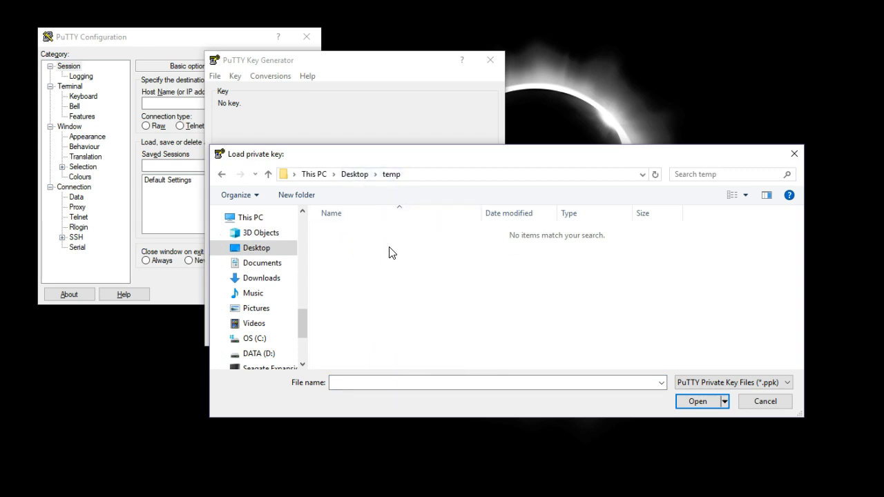
{"action": "mouse_move", "coordinate": [718, 395]}
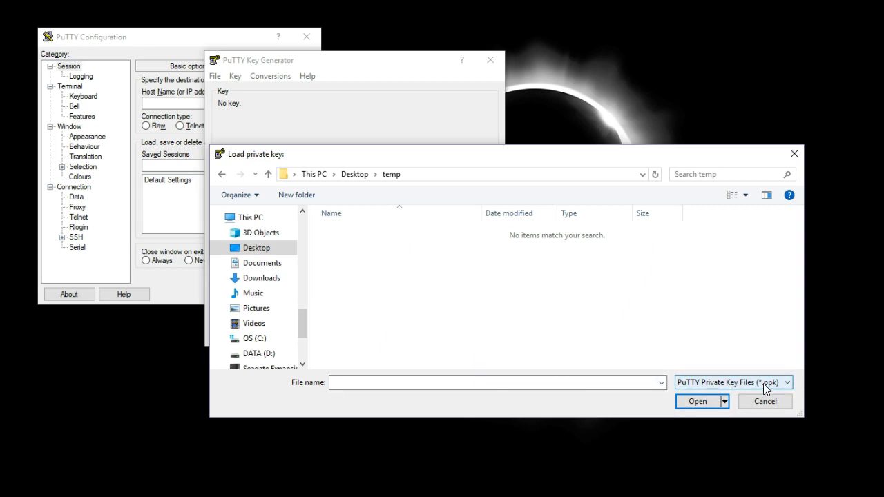
{"action": "left_click", "coordinate": [785, 382]}
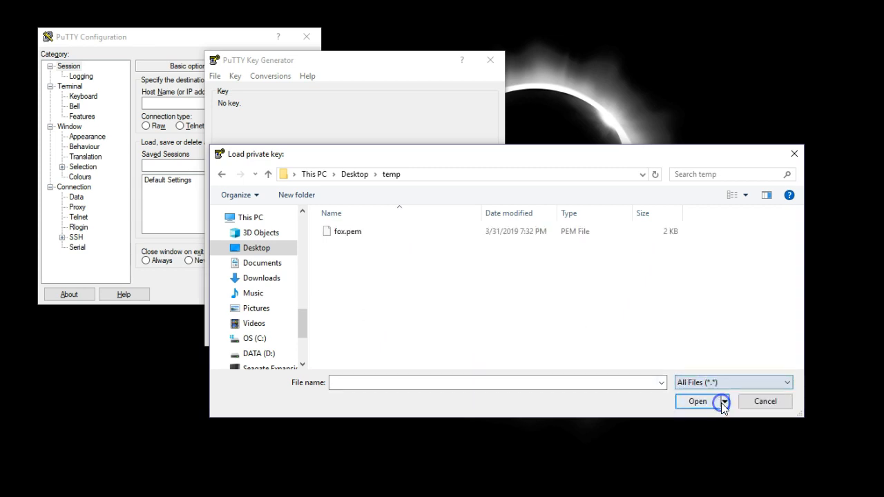
{"action": "left_click", "coordinate": [348, 231]}
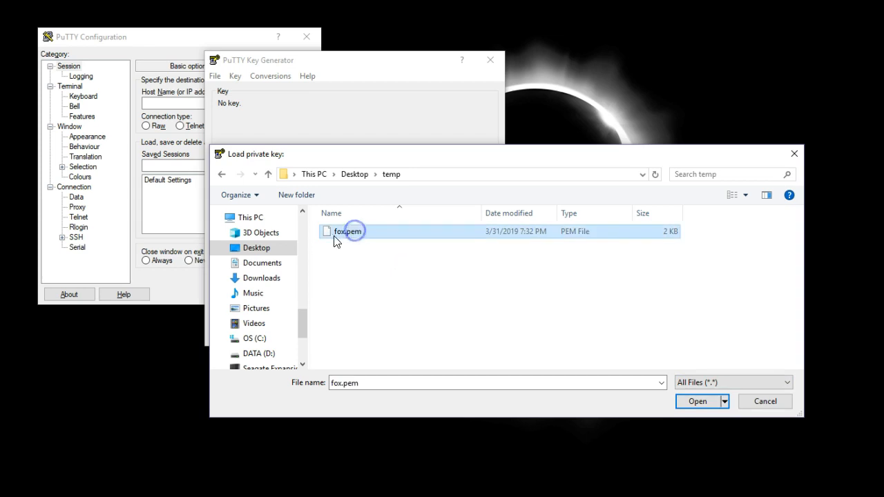
{"action": "left_click", "coordinate": [697, 401]}
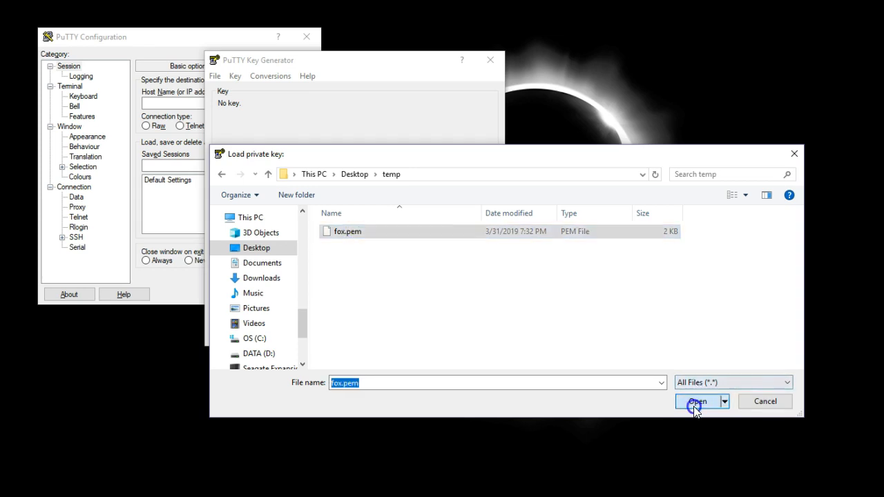
{"action": "left_click", "coordinate": [698, 401]}
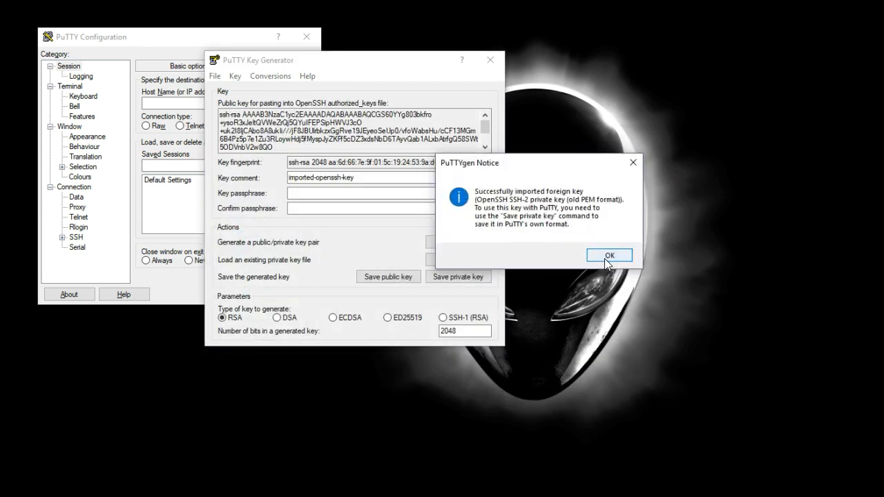
Step: Dismiss the import notice and enter the key passphrase
{"action": "left_click", "coordinate": [609, 255]}
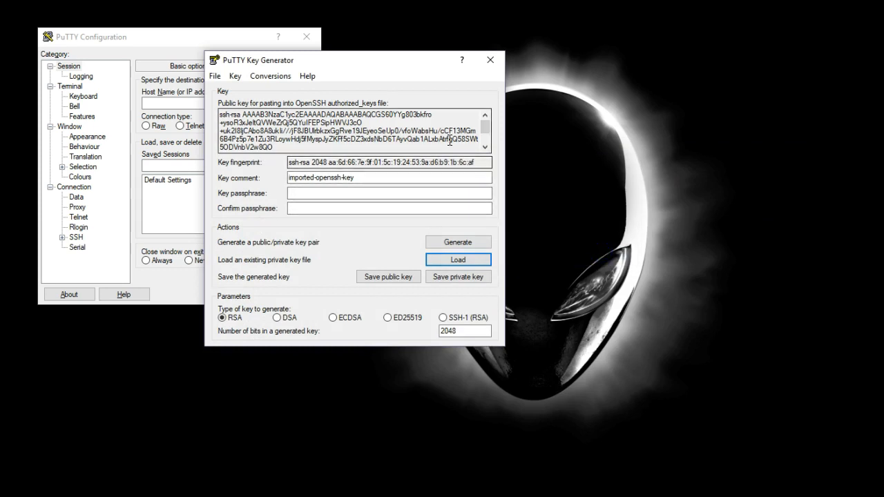
{"action": "left_click", "coordinate": [389, 193]}
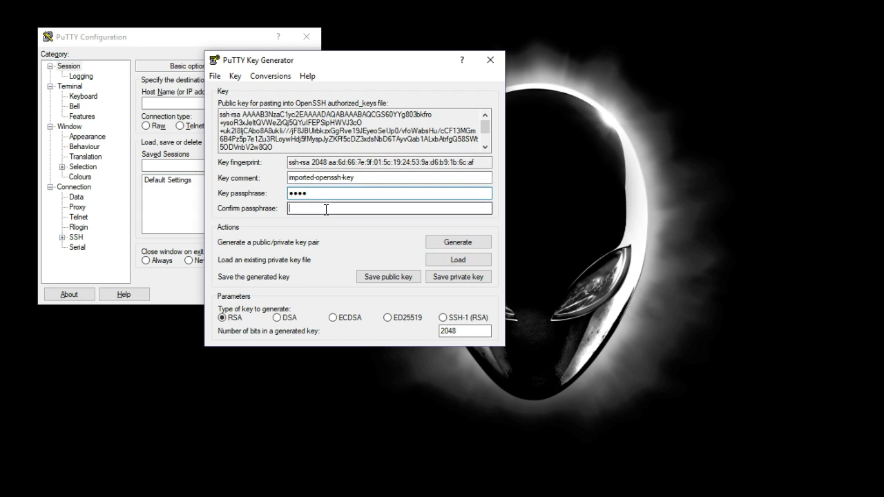
{"action": "type", "text": "••••"}
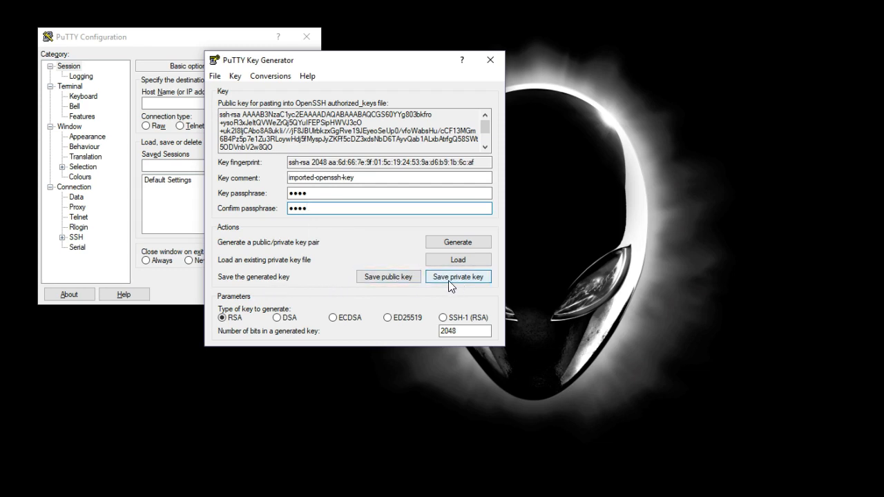
Step: Save the passphrase-protected key as fox.ppk in the temp folder and close PuTTYgen
{"action": "left_click", "coordinate": [457, 277]}
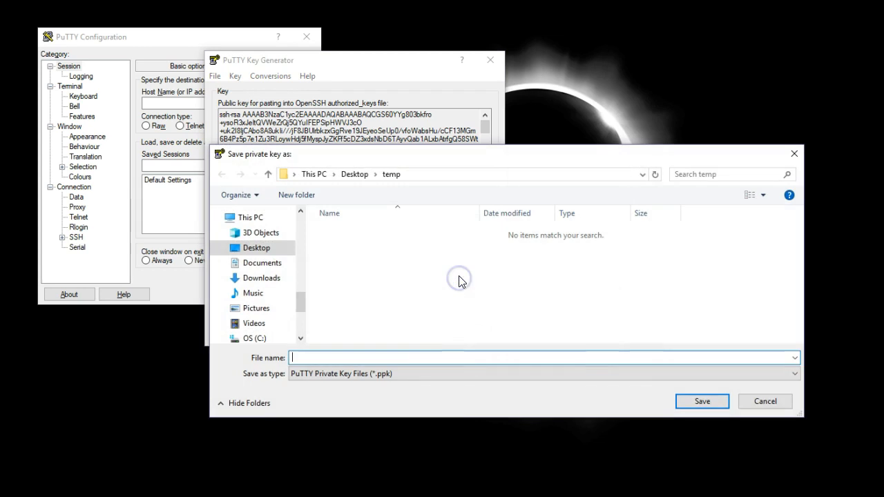
{"action": "type", "text": "fox"}
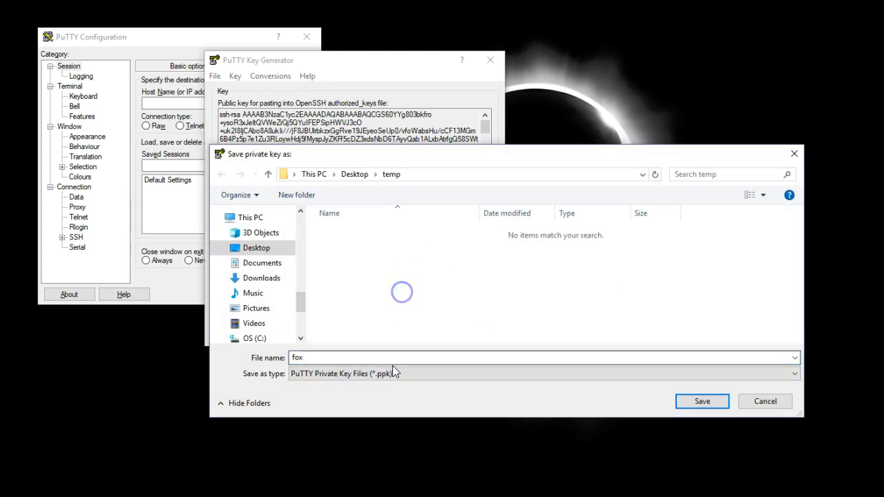
{"action": "left_click", "coordinate": [702, 401]}
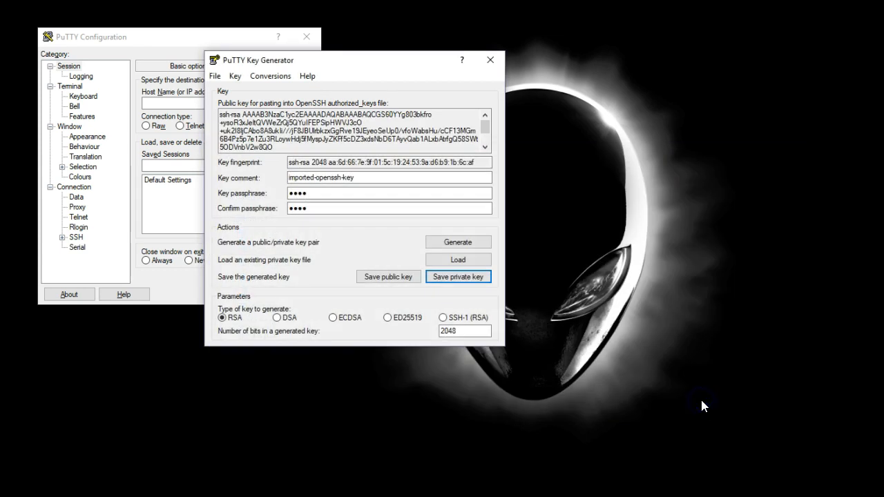
{"action": "mouse_move", "coordinate": [507, 89]}
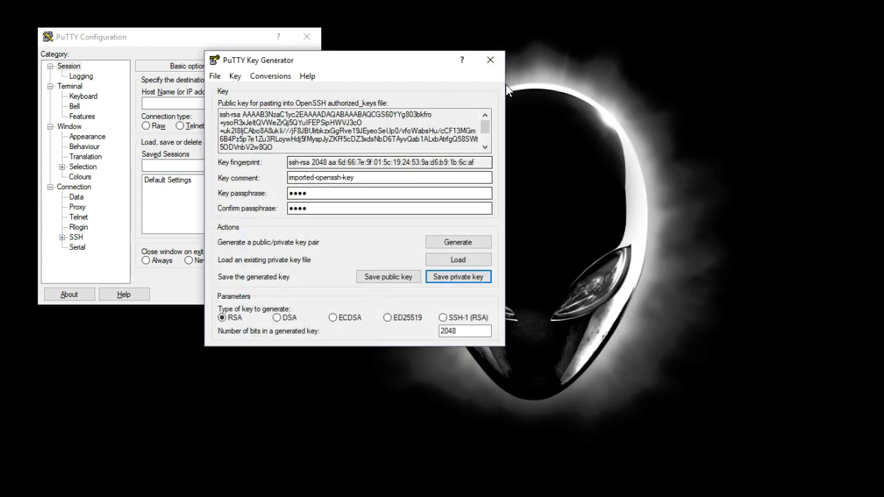
{"action": "left_click", "coordinate": [490, 60]}
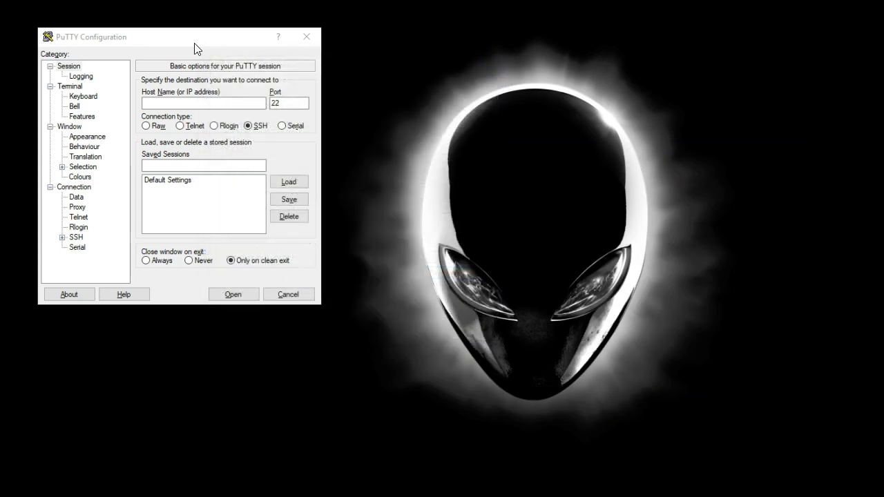
Step: Center the PuTTY window and select the instance's public IPv4 address 3.86.92.5 in EC2
{"action": "left_click_drag", "start_coordinate": [193, 37], "coordinate": [342, 67]}
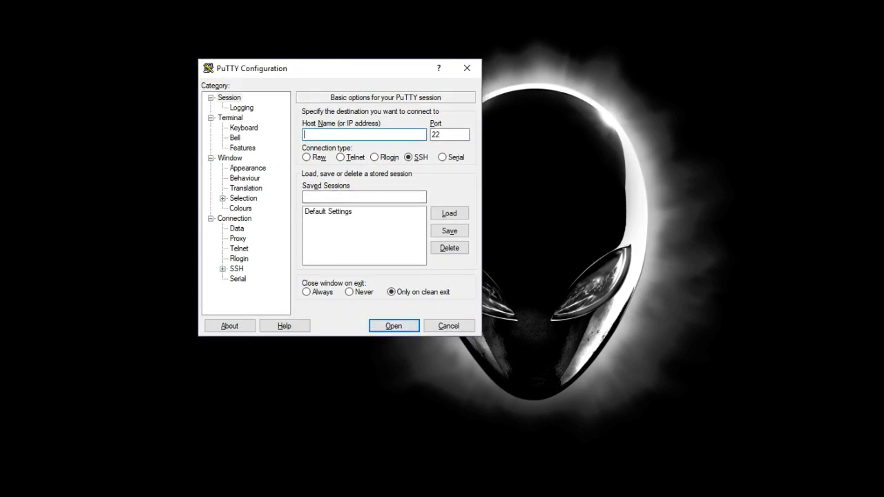
{"action": "mouse_move", "coordinate": [320, 136]}
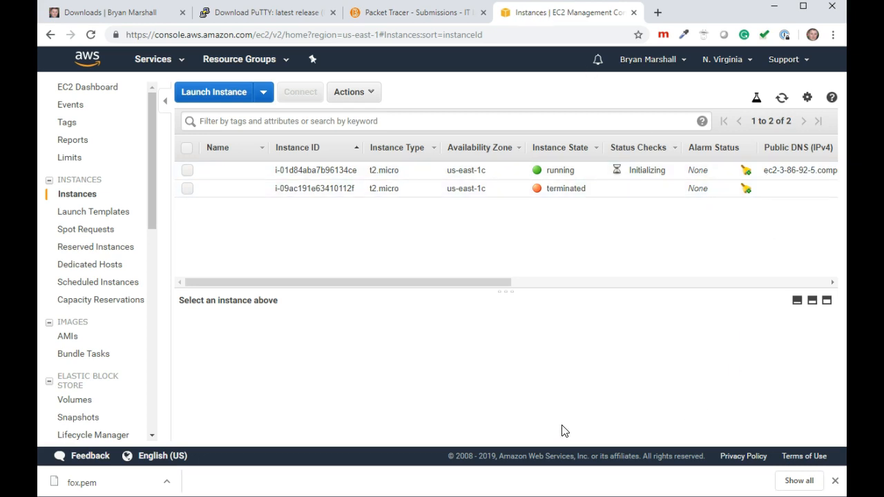
{"action": "scroll", "scroll_direction": "right", "scroll_amount": 3}
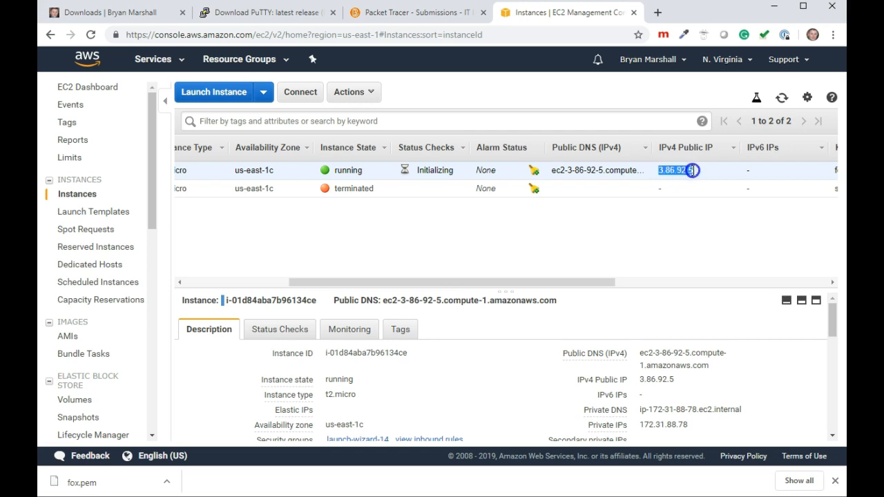
{"action": "left_click", "coordinate": [698, 170]}
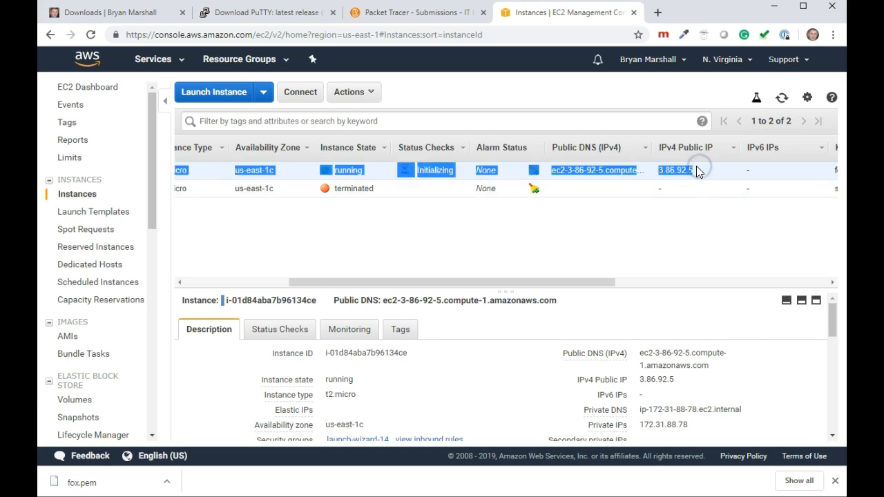
{"action": "left_click", "coordinate": [675, 170]}
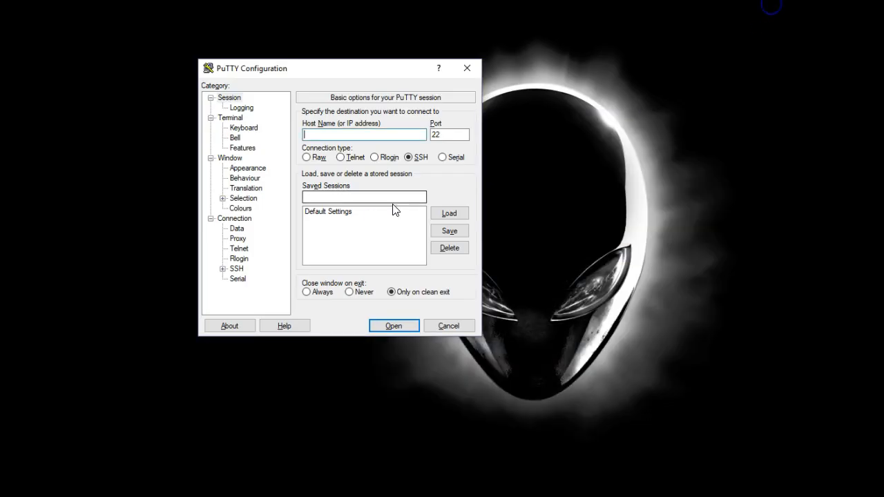
Step: Enter host 3.86.92.5 and set Desktop\temp\fox.ppk as the SSH authentication key
{"action": "type", "text": "3.86.92.5"}
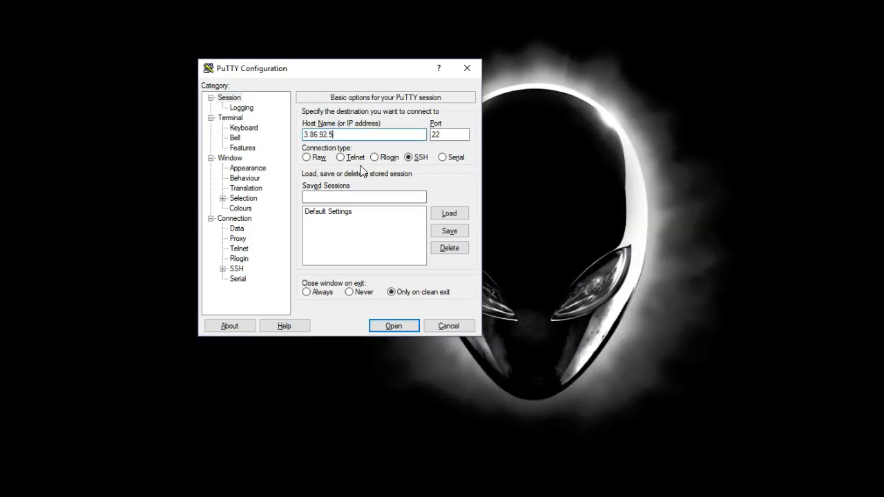
{"action": "mouse_move", "coordinate": [218, 272]}
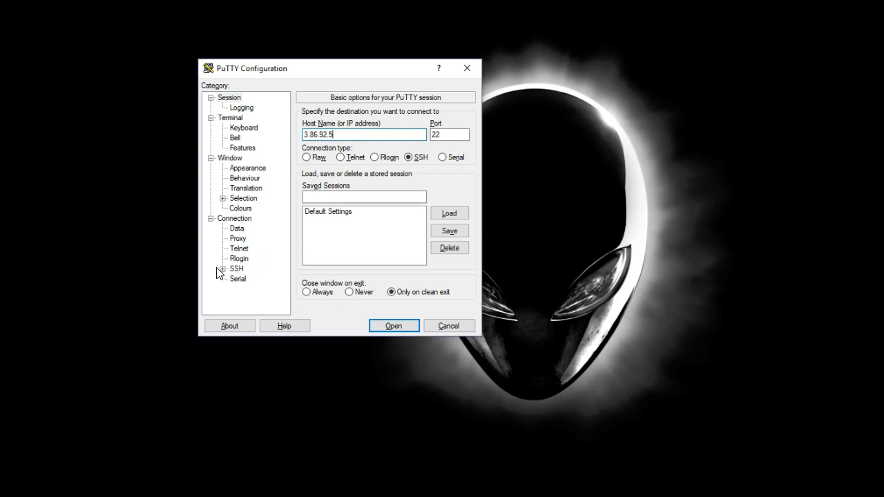
{"action": "left_click", "coordinate": [236, 268]}
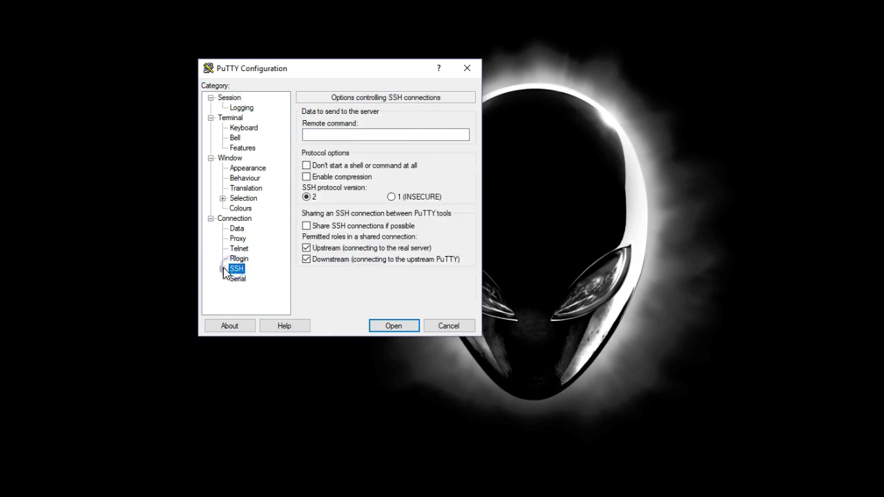
{"action": "left_click", "coordinate": [224, 268]}
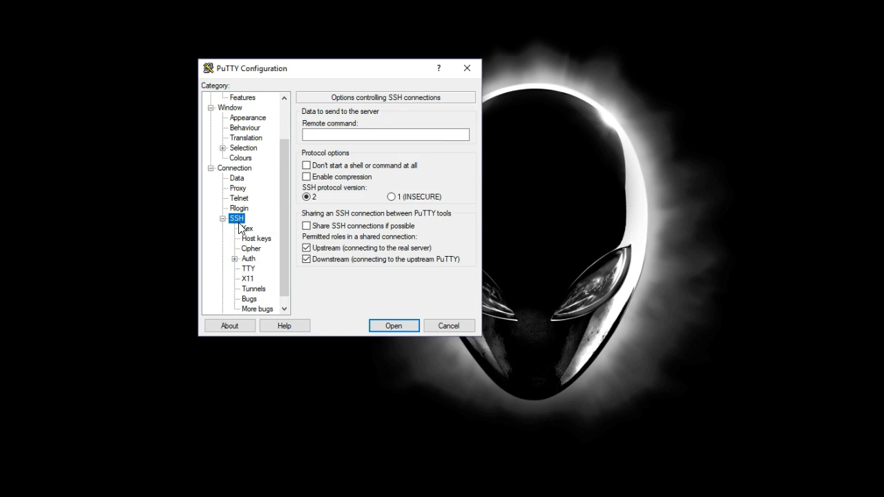
{"action": "left_click", "coordinate": [247, 257]}
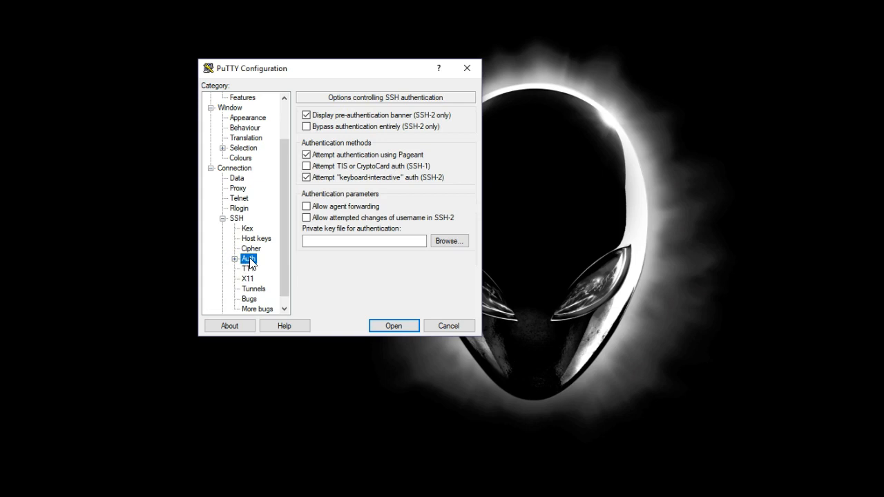
{"action": "mouse_move", "coordinate": [429, 242]}
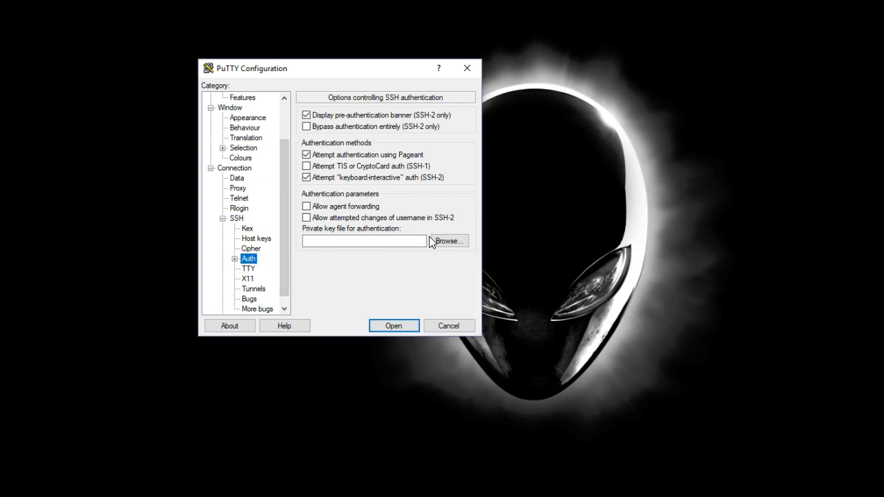
{"action": "left_click", "coordinate": [448, 240]}
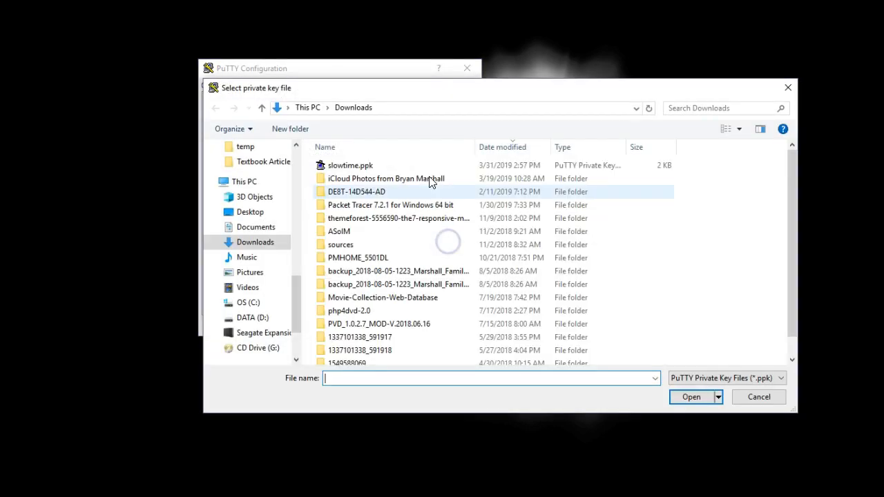
{"action": "left_click", "coordinate": [249, 212]}
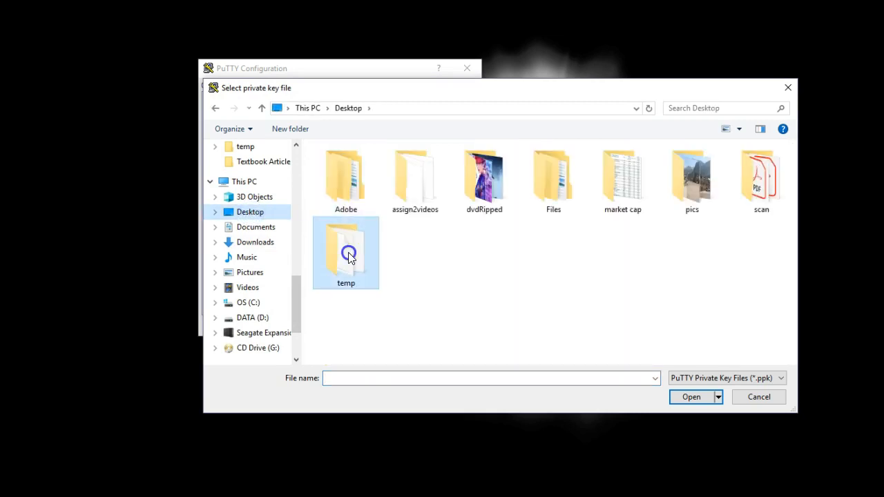
{"action": "double_click", "coordinate": [345, 252]}
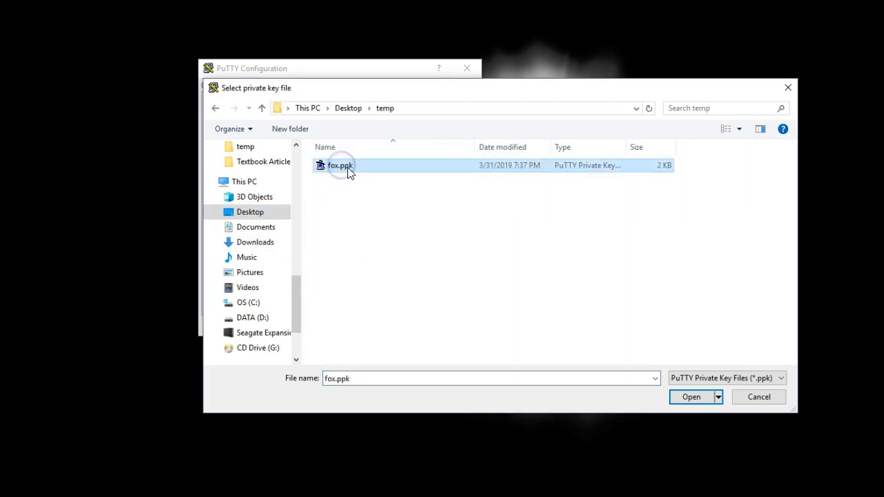
{"action": "mouse_move", "coordinate": [661, 341]}
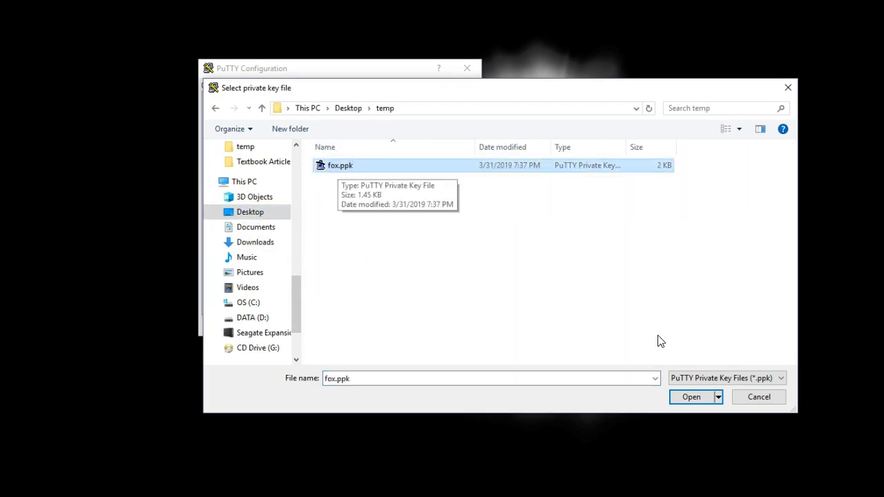
{"action": "left_click", "coordinate": [691, 396]}
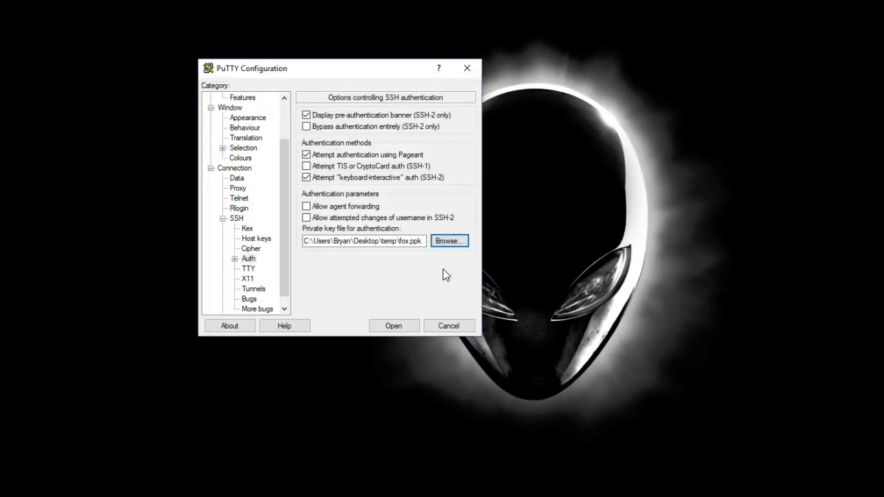
Step: Open the connection to 3.86.92.5 and trust the server's host key
{"action": "left_click", "coordinate": [393, 325]}
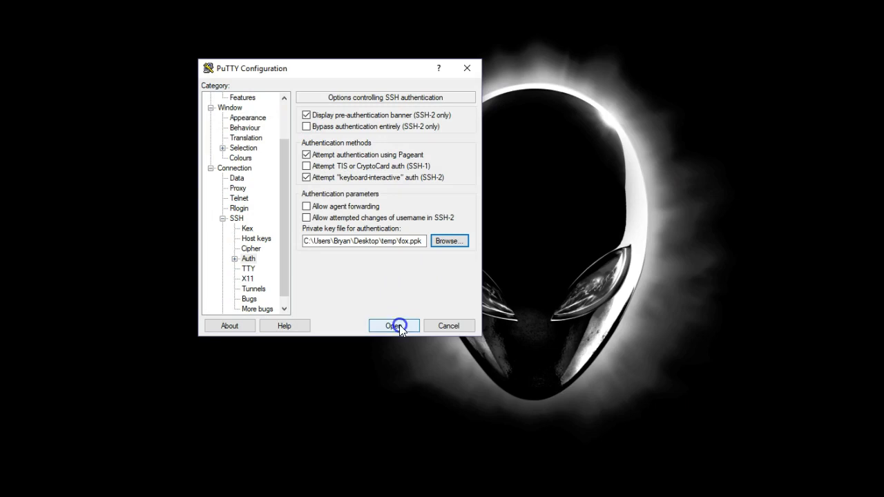
{"action": "left_click", "coordinate": [393, 325]}
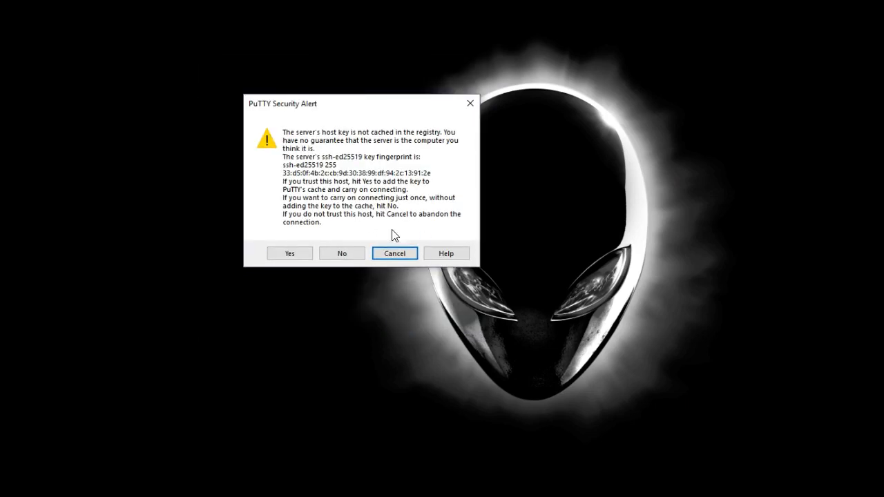
{"action": "mouse_move", "coordinate": [386, 190]}
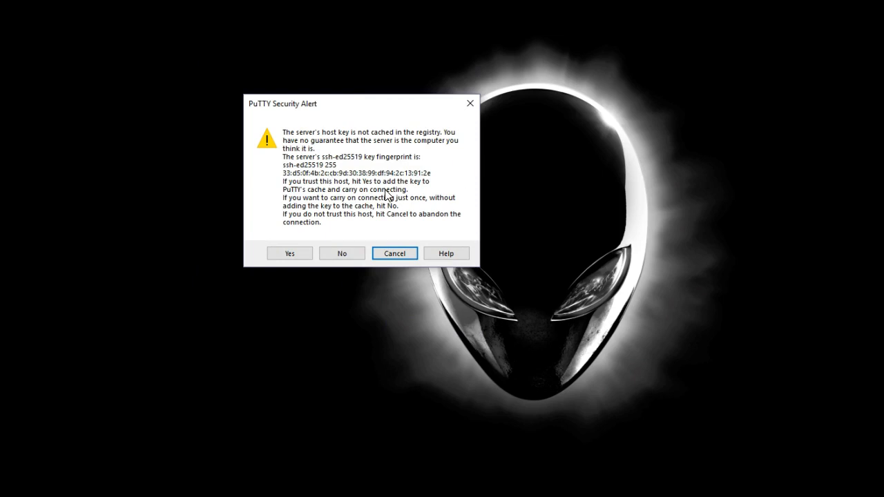
{"action": "mouse_move", "coordinate": [320, 166]}
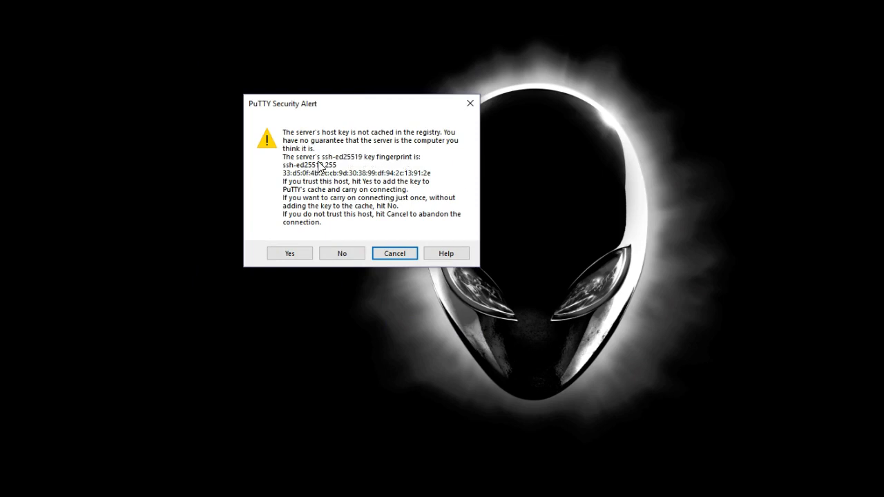
{"action": "mouse_move", "coordinate": [341, 257]}
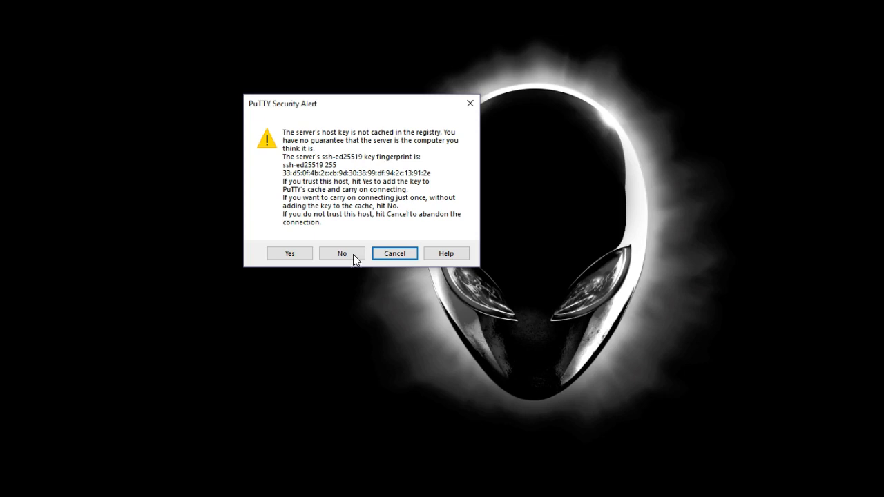
{"action": "mouse_move", "coordinate": [264, 138]}
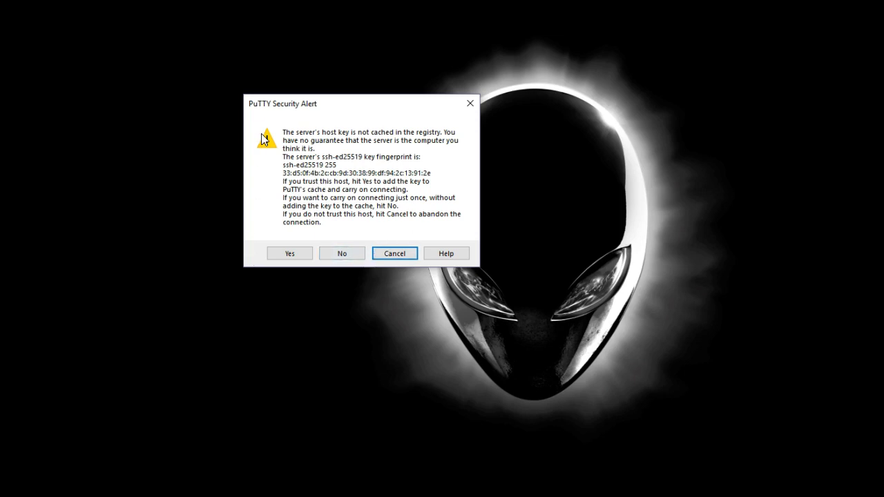
{"action": "mouse_move", "coordinate": [366, 218]}
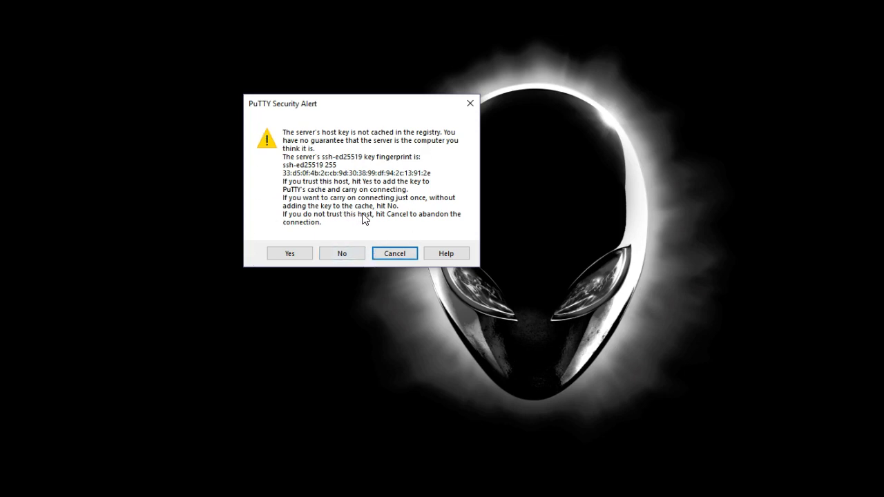
{"action": "mouse_move", "coordinate": [290, 254]}
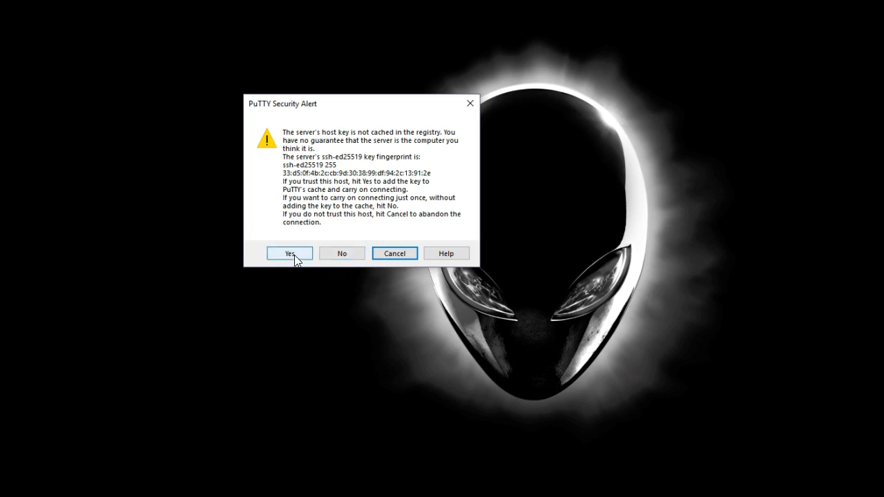
{"action": "left_click", "coordinate": [289, 253]}
{"action": "type", "text": "ubuntu"}
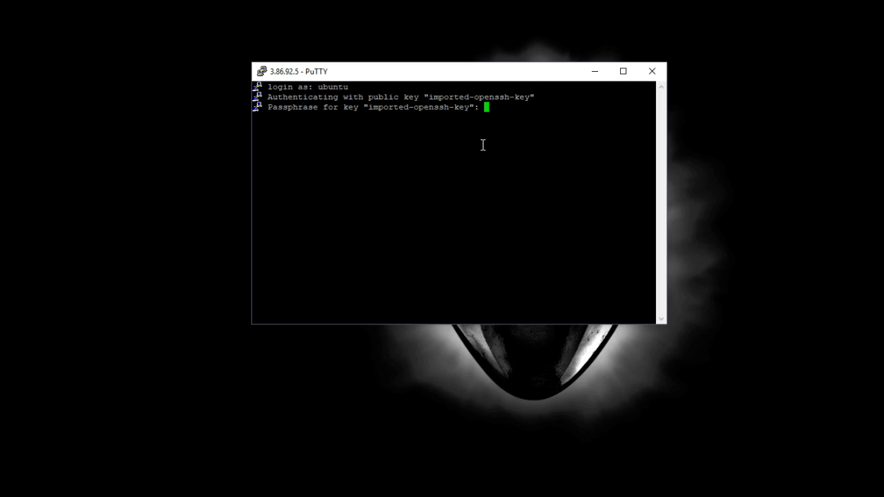
{"action": "mouse_move", "coordinate": [510, 96]}
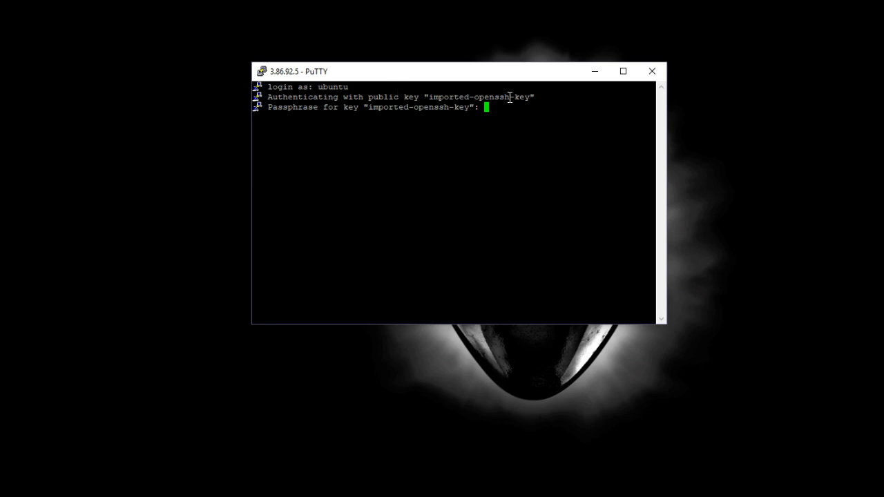
{"action": "mouse_move", "coordinate": [438, 221]}
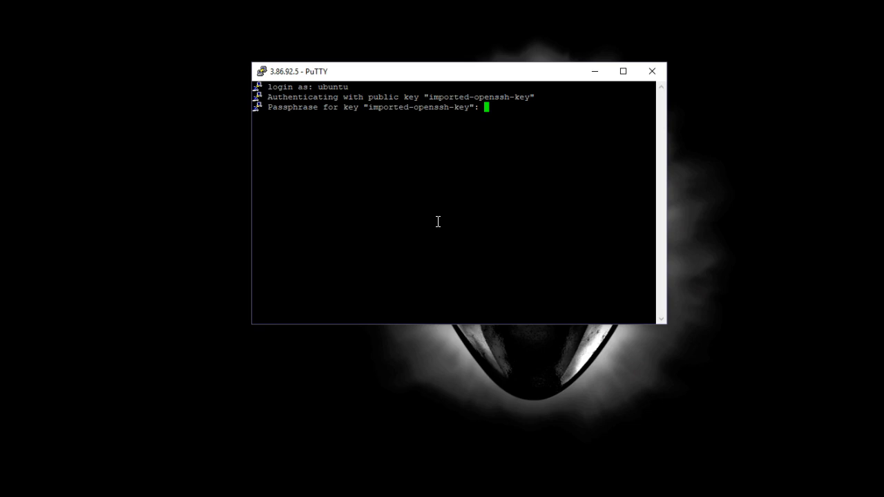
Step: Submit the fox key passphrase to log in as ubuntu at the shell prompt
{"action": "key", "text": "Return"}
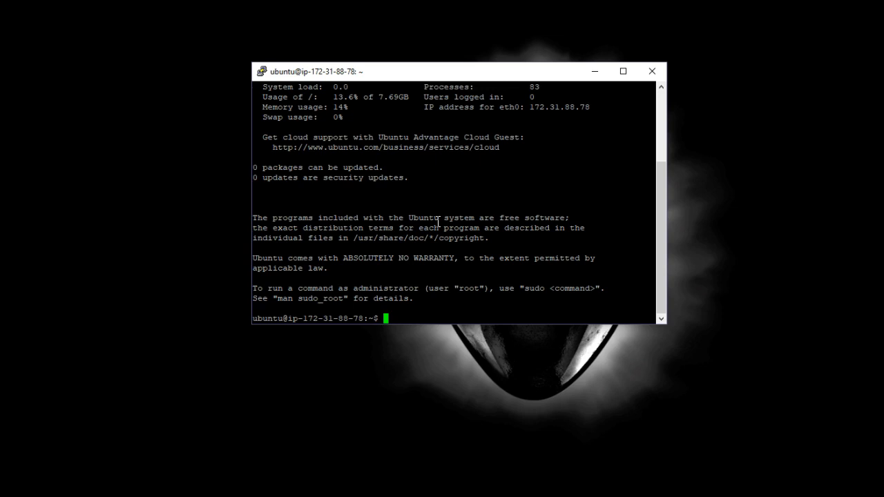
Step: Run sudo apt-get update, then sudo apt-get upgrade and confirm with Y
{"action": "type", "text": "sudo apt-get"}
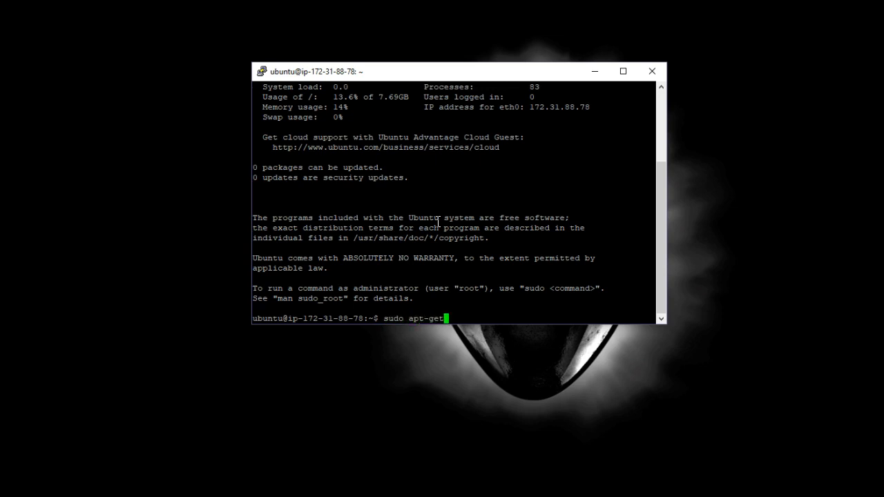
{"action": "key", "text": "Return"}
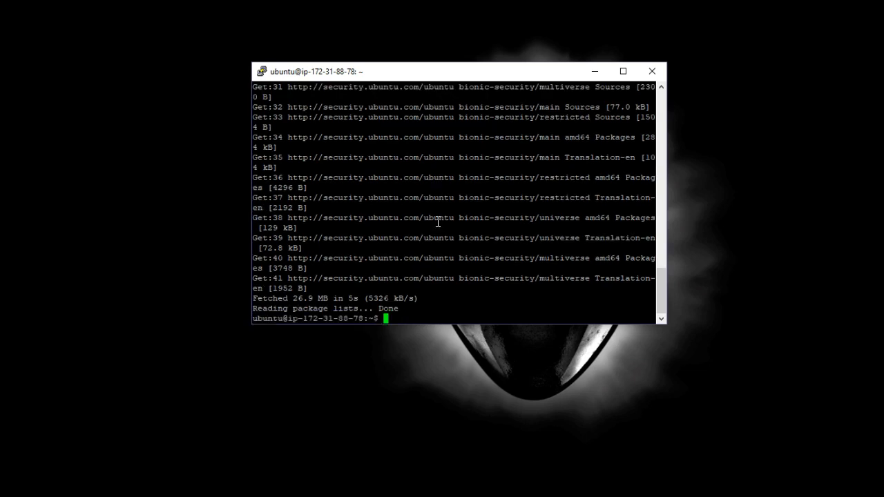
{"action": "type", "text": "sudo ap"}
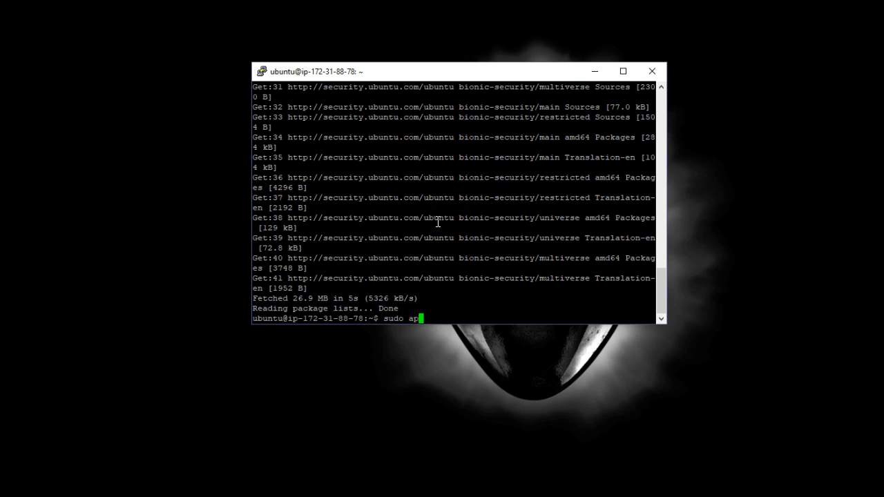
{"action": "type", "text": "t-get up"}
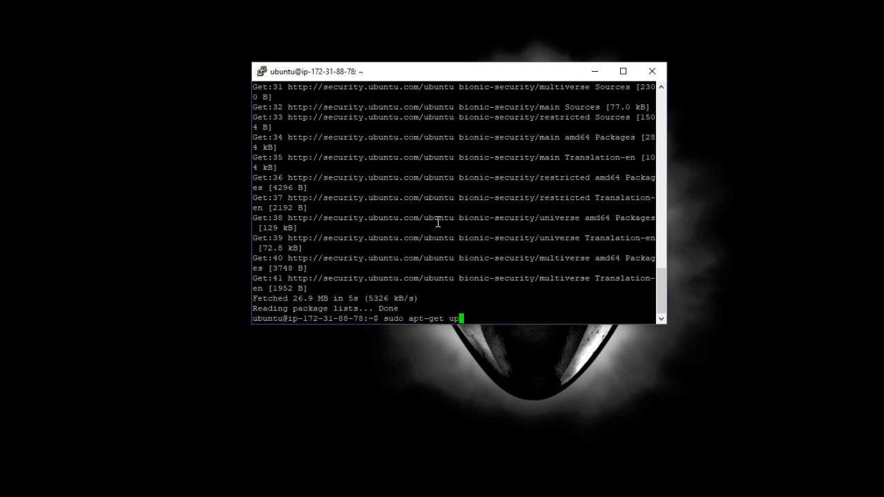
{"action": "type", "text": "grade"}
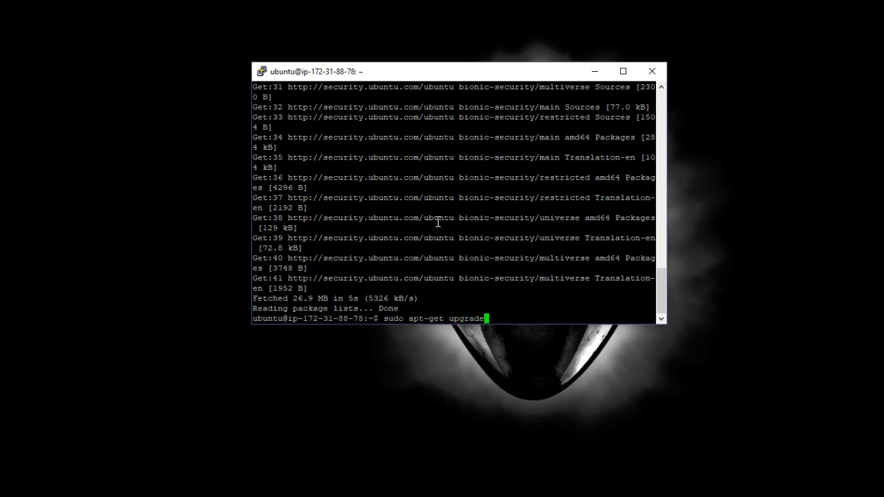
{"action": "key", "text": "Return"}
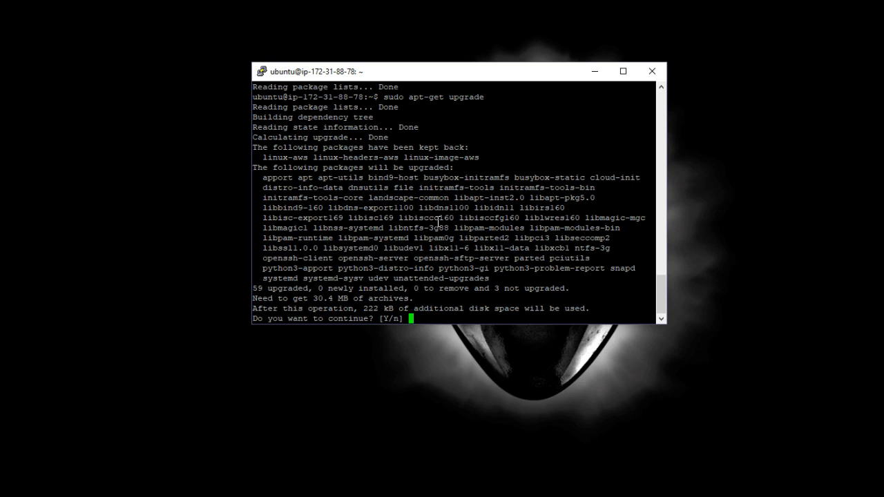
{"action": "type", "text": "Y"}
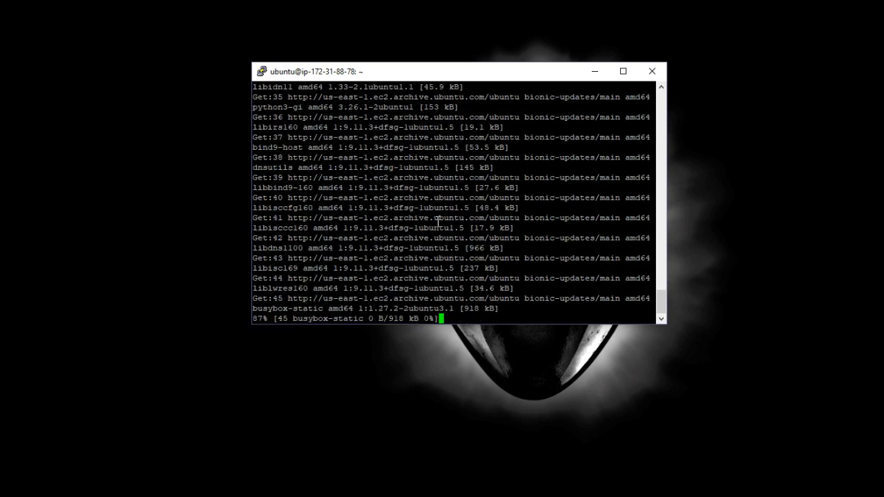